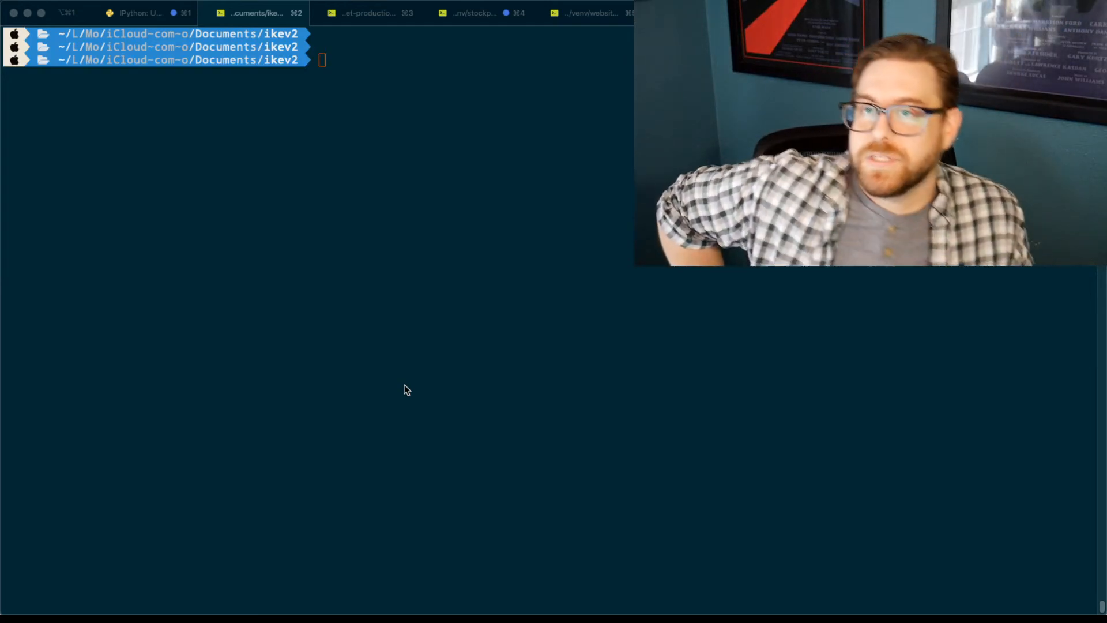
{"action": "mouse_move", "coordinate": [394, 297]}
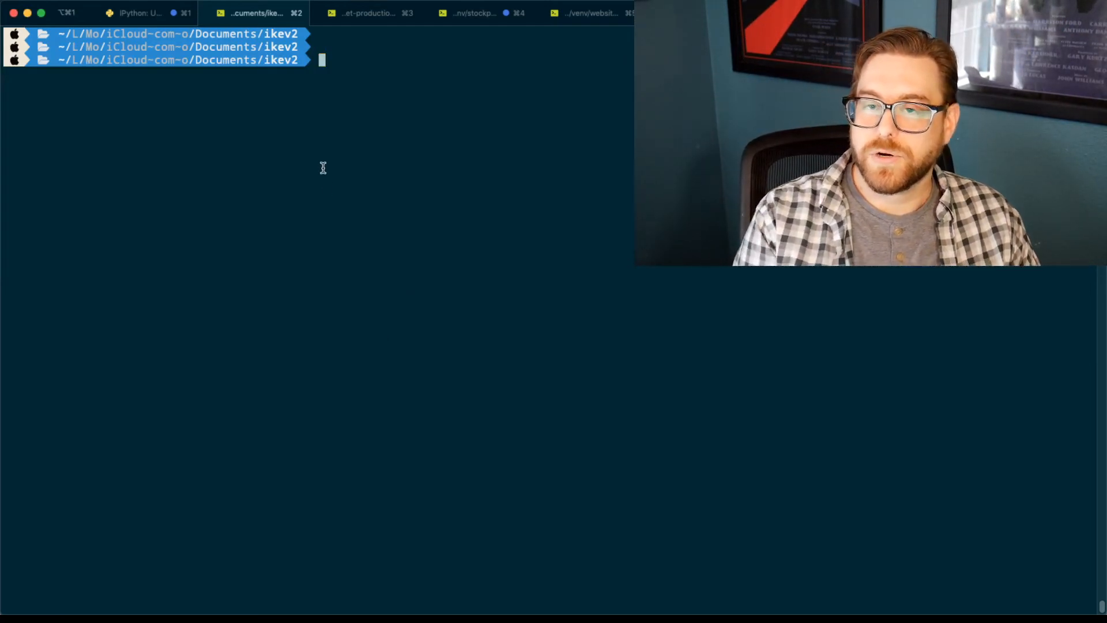
{"action": "type", "text": "ssh cisco@10.10.10.50"}
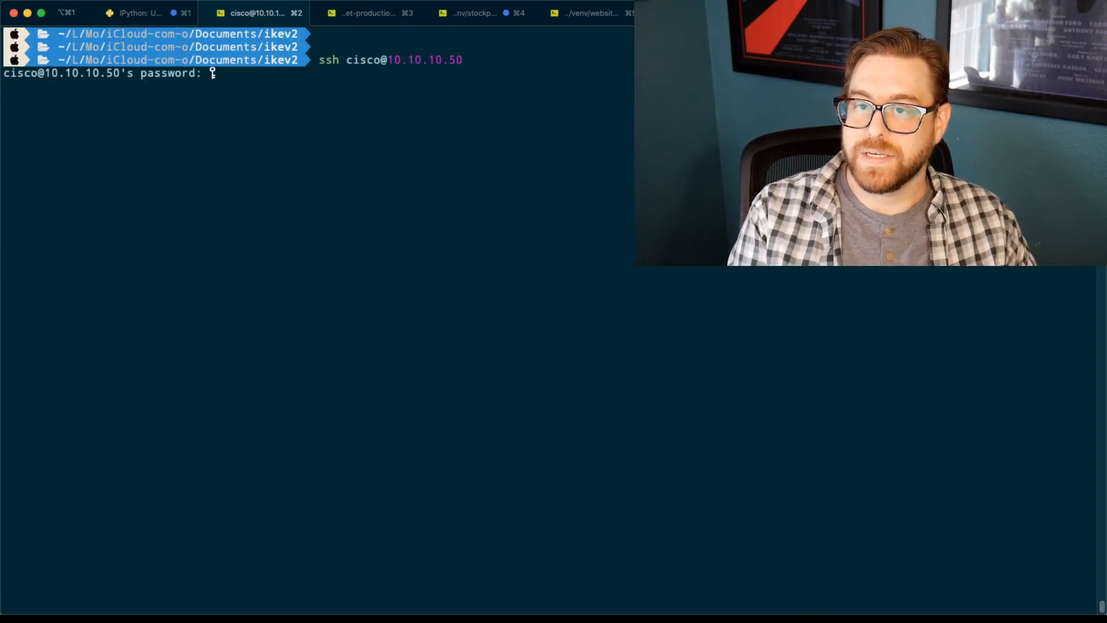
{"action": "type", "text": "en"}
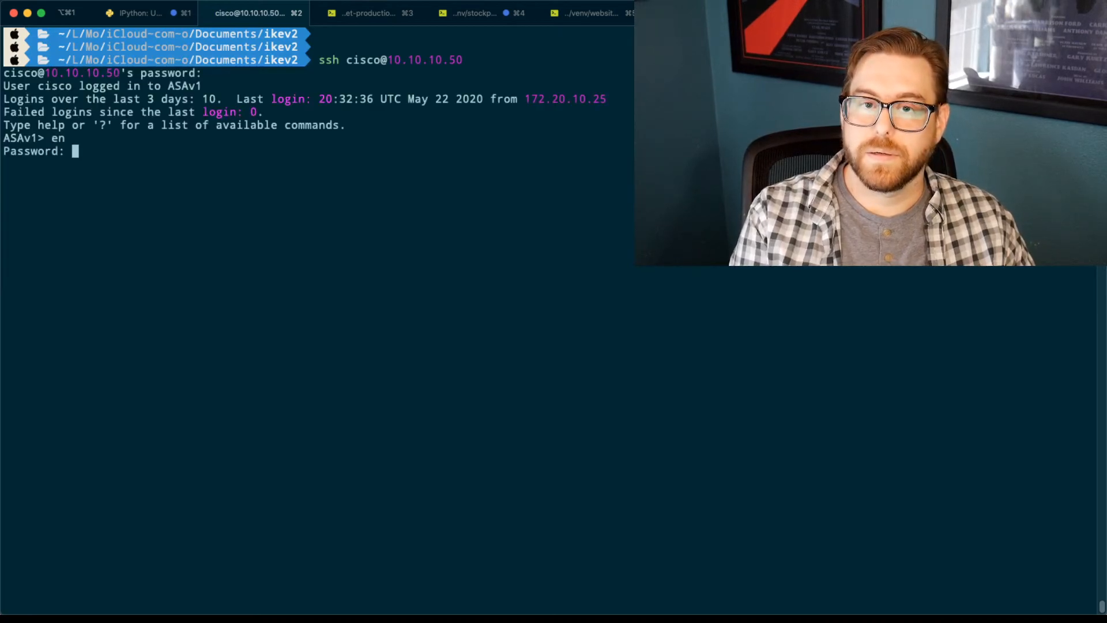
{"action": "type", "text": "*****"}
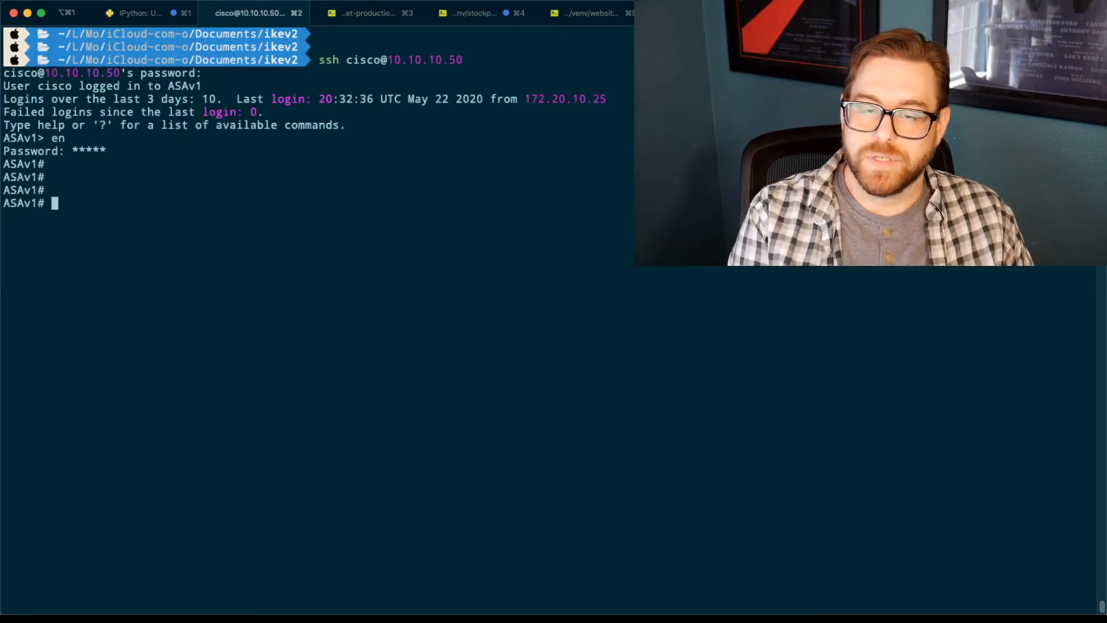
- Display the full running crypto configuration with show run crypto, paging through the IKEv1 and IKEv2 policies
{"action": "type", "text": "show run crypto"}
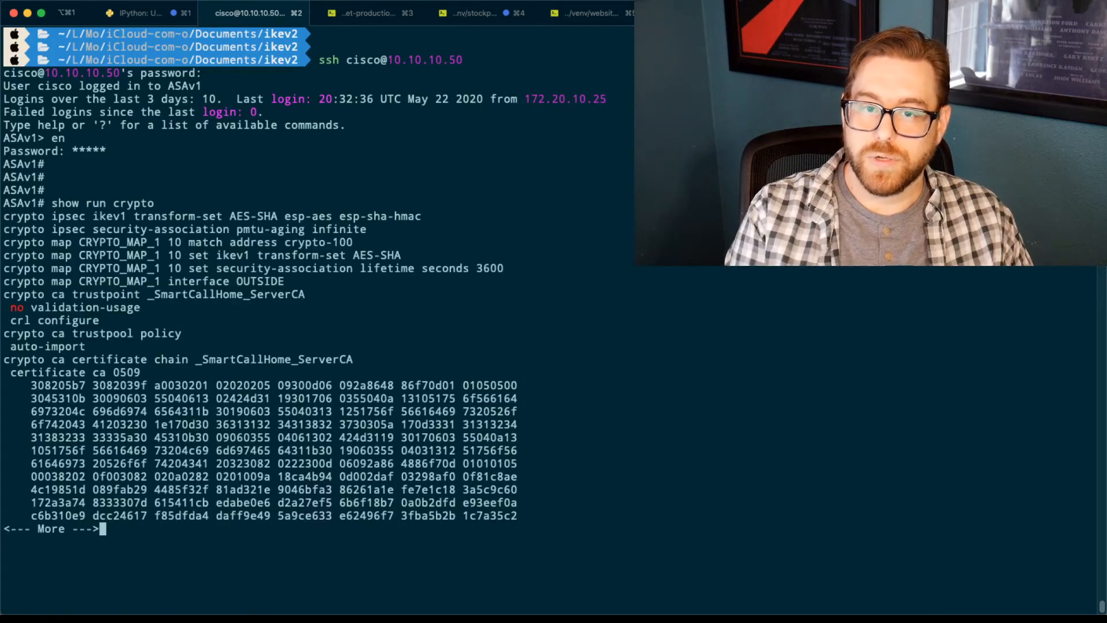
{"action": "key", "text": "space"}
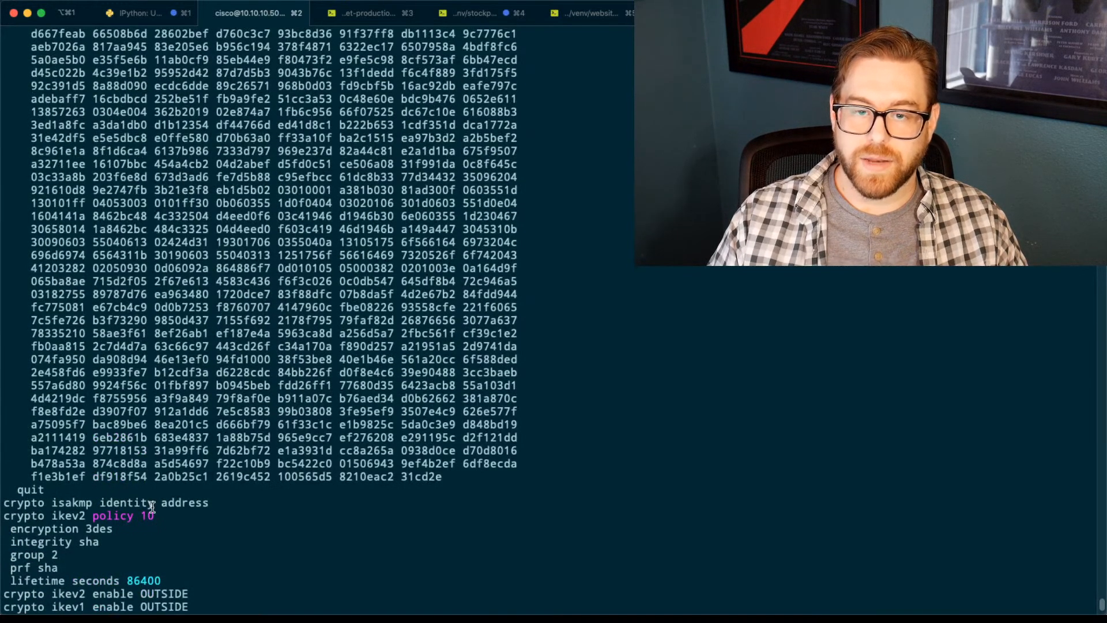
{"action": "scroll", "scroll_direction": "down", "scroll_amount": 3}
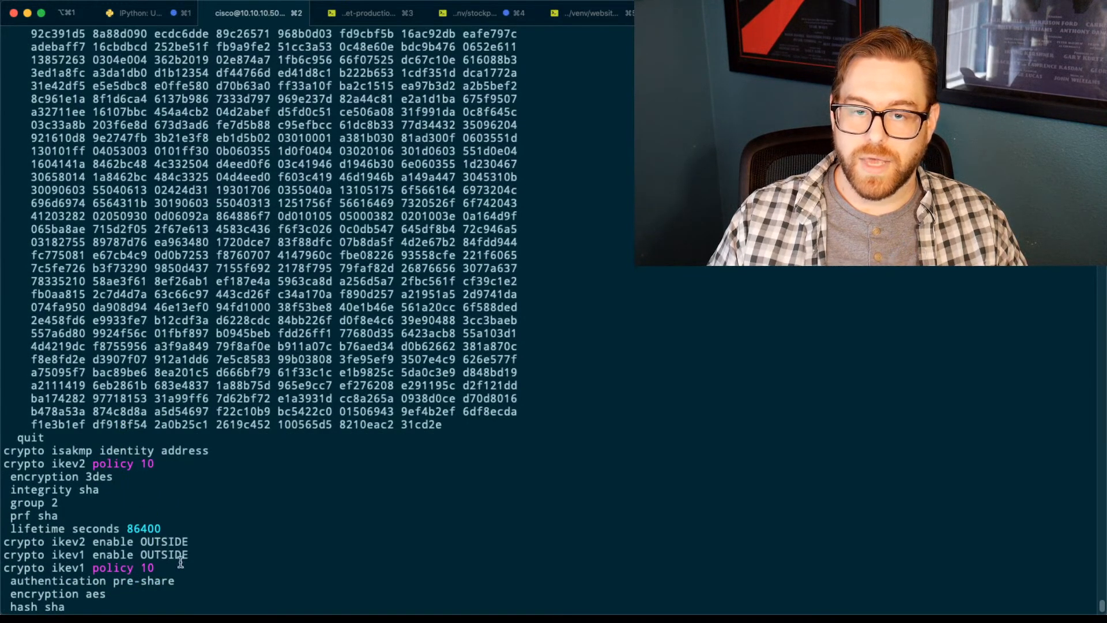
{"action": "scroll", "scroll_direction": "down", "scroll_amount": 3}
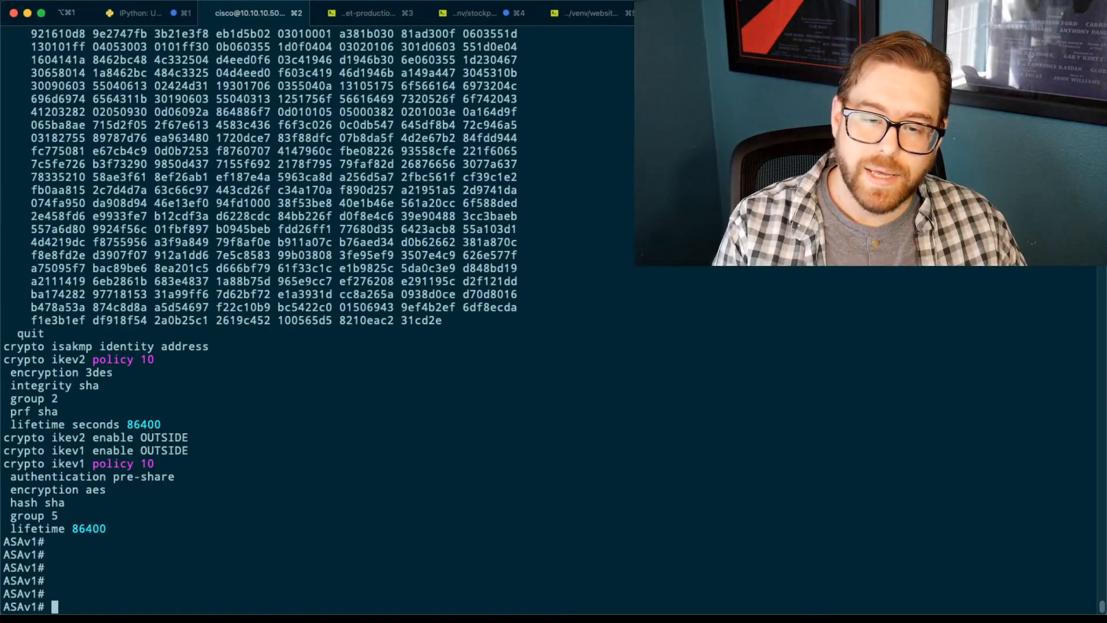
- Check show debug, then enable debug crypto ikev1 255 on the ASA
{"action": "type", "text": "s"}
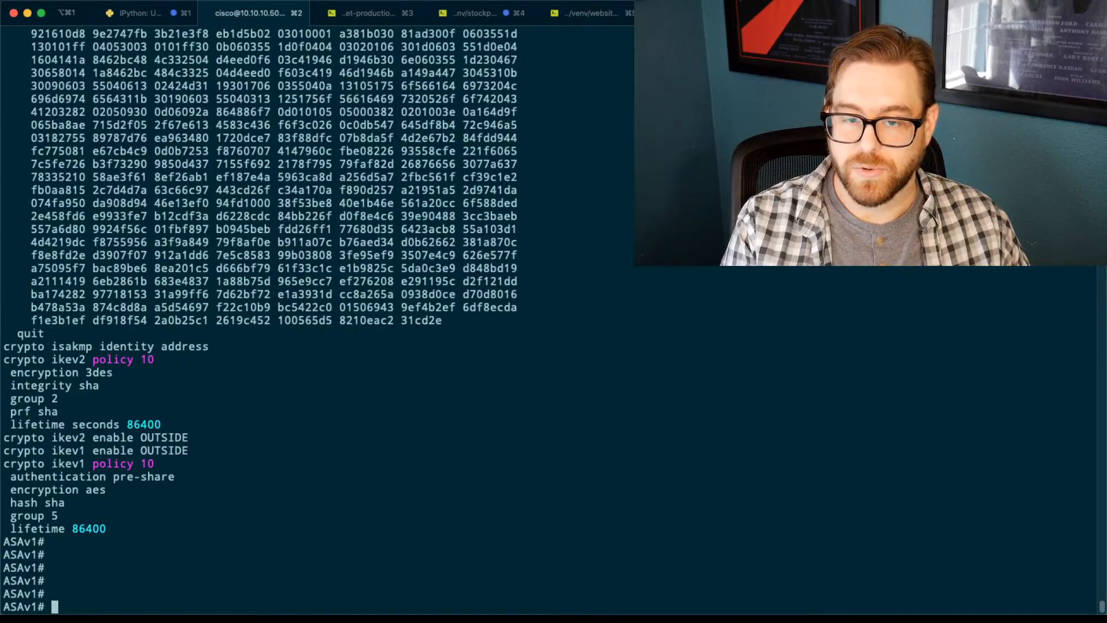
{"action": "type", "text": "show debug"}
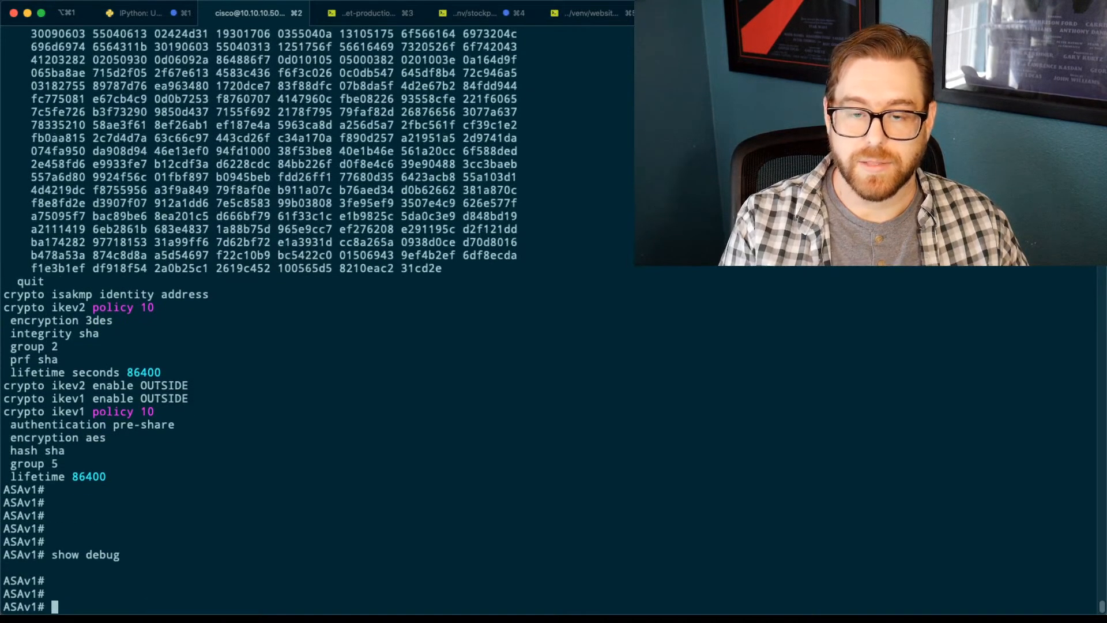
{"action": "type", "text": "debug crypto"}
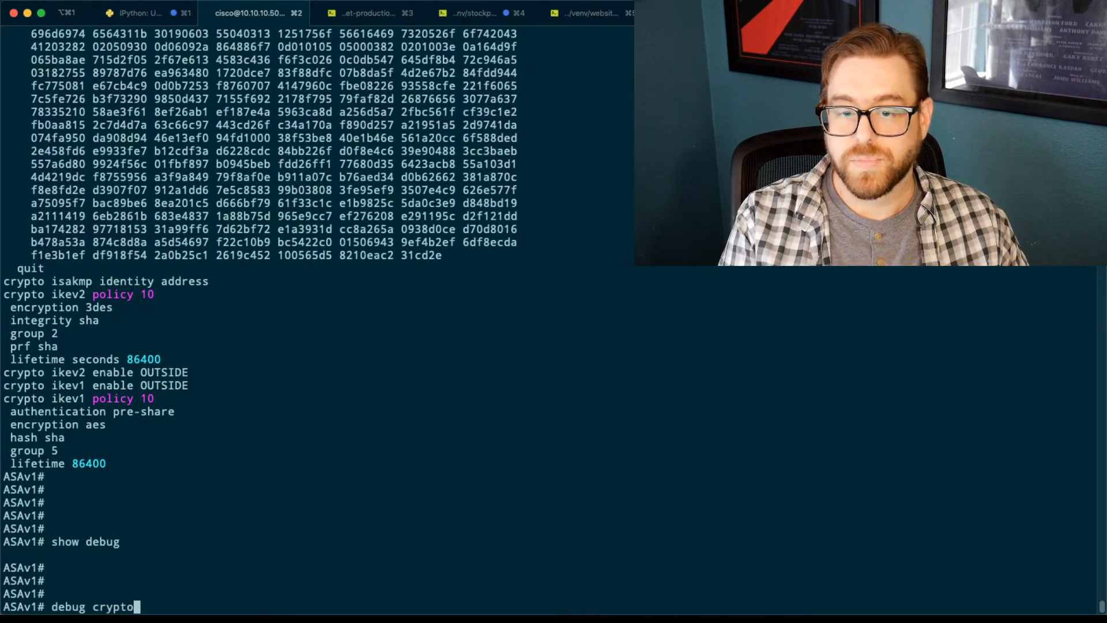
{"action": "type", "text": "isa"}
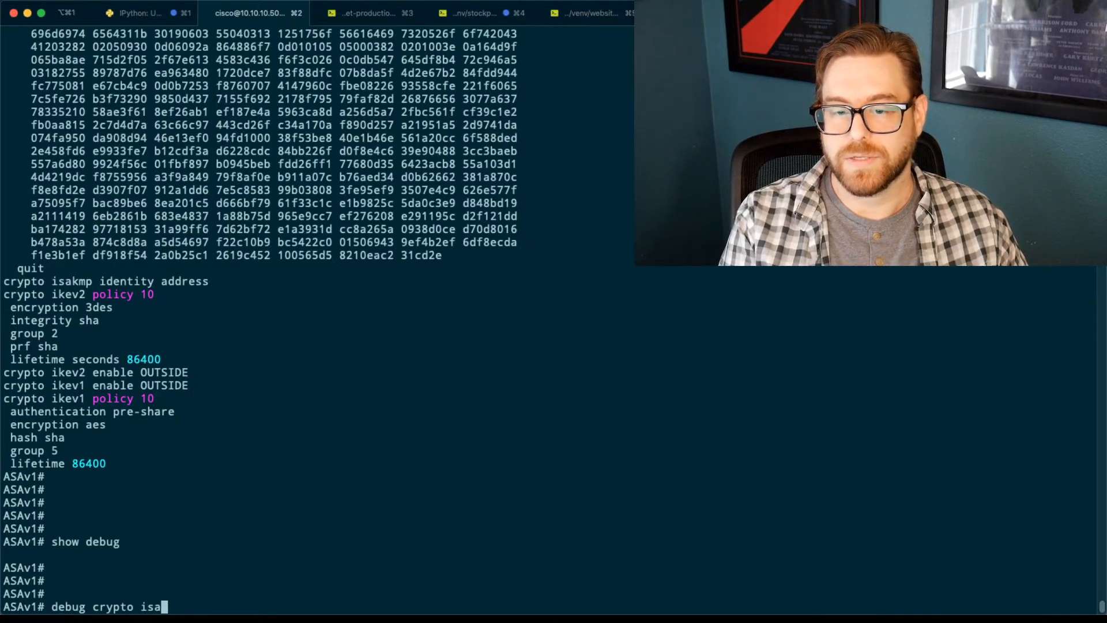
{"action": "type", "text": "kev1 255"}
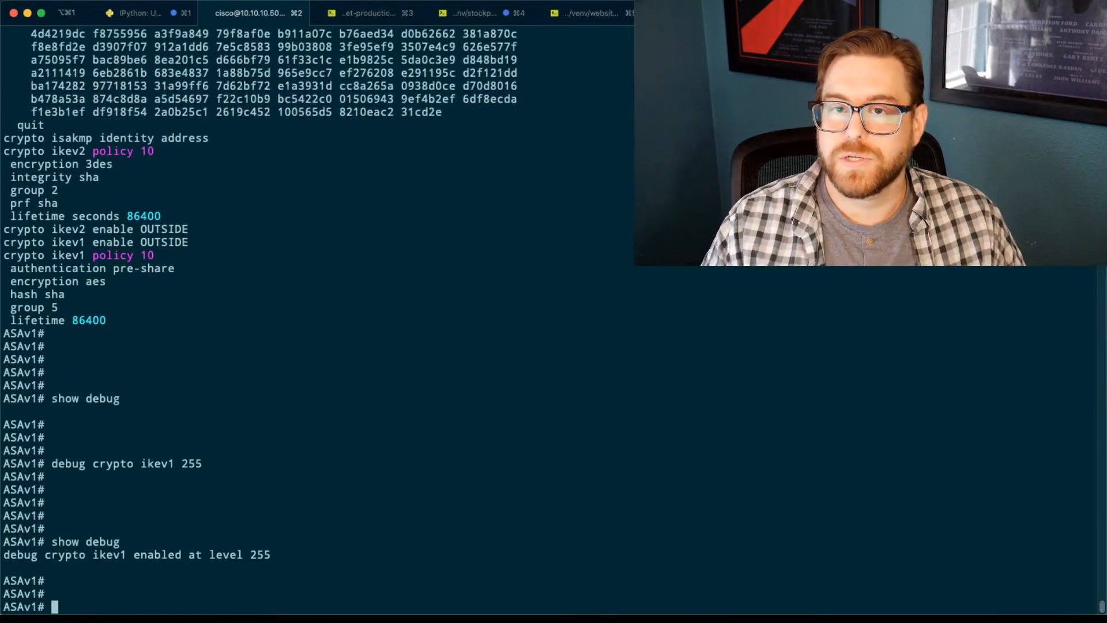
- Switch to the IPython tab and begin typing at its empty prompt
{"action": "left_click", "coordinate": [137, 12]}
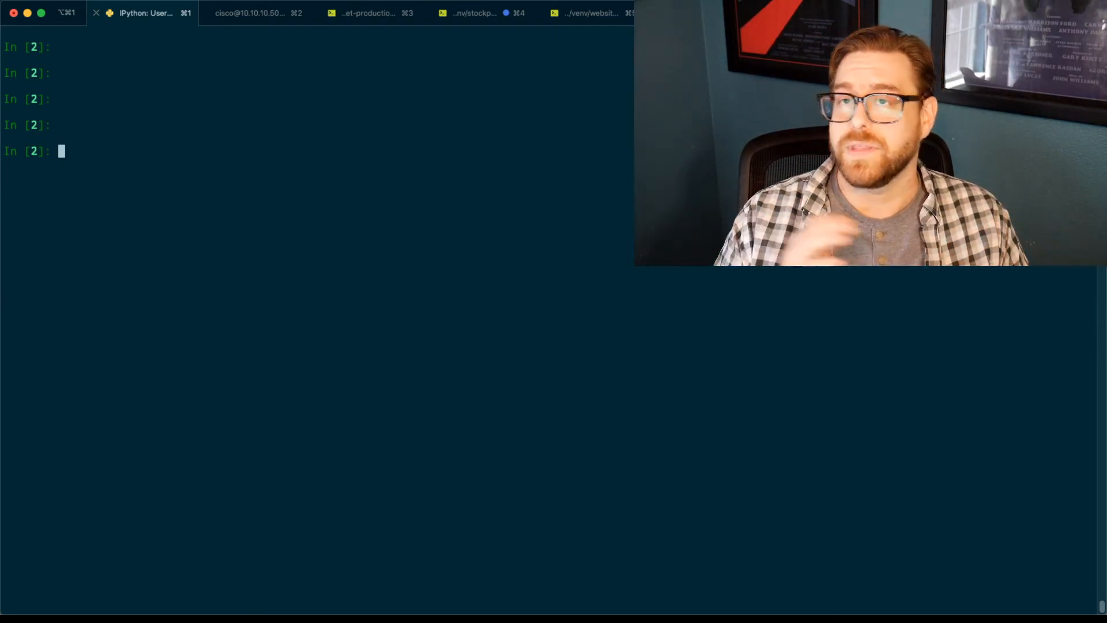
{"action": "type", "text": "pi"}
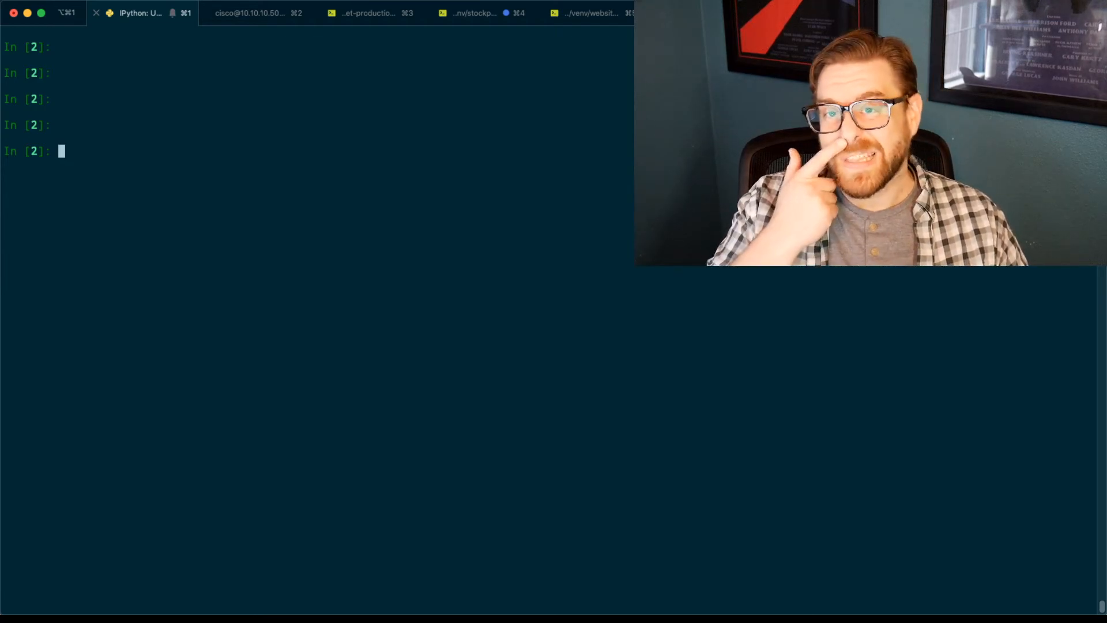
- Import socket and ISAKMP from scapy.all in the IPython session
{"action": "type", "text": "import socket"}
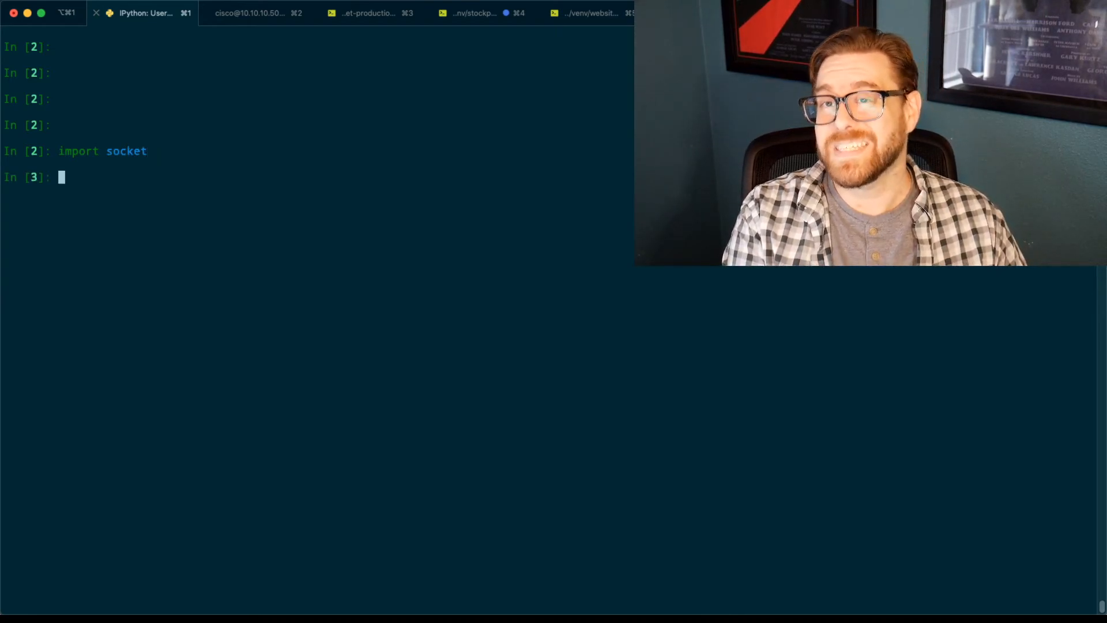
{"action": "type", "text": "from scapy.a"}
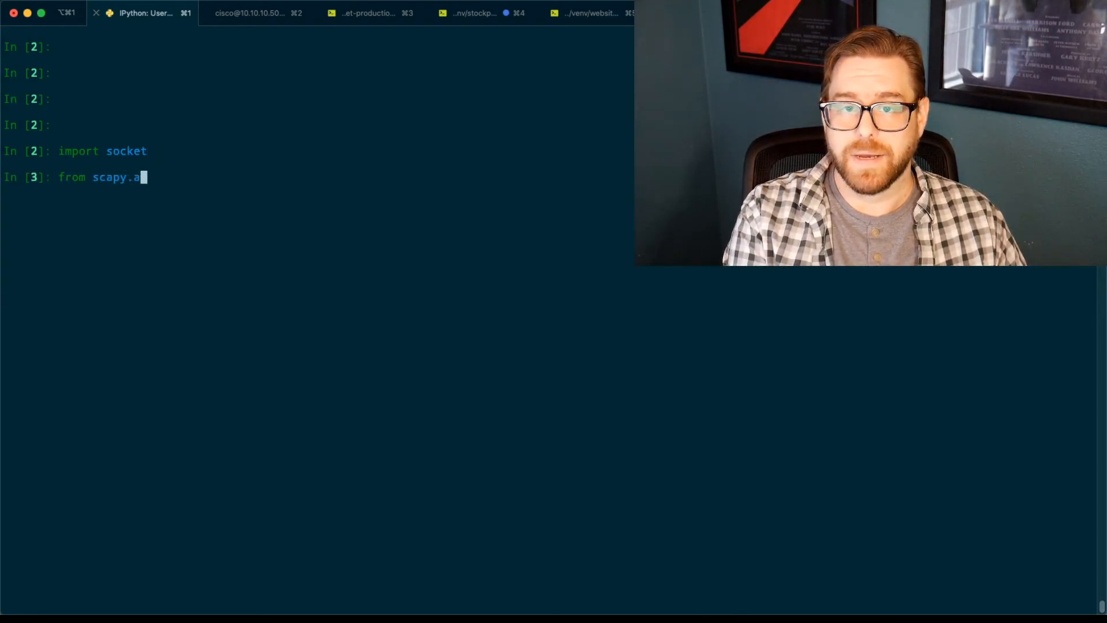
{"action": "type", "text": "ll import ISAKMP"}
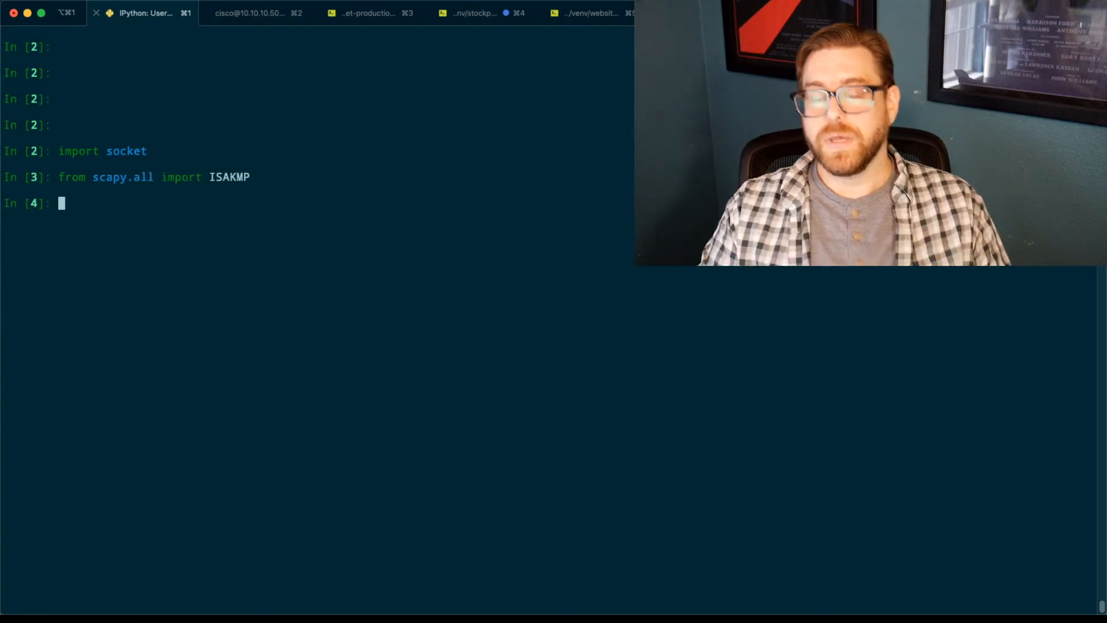
{"action": "mouse_move", "coordinate": [145, 13]}
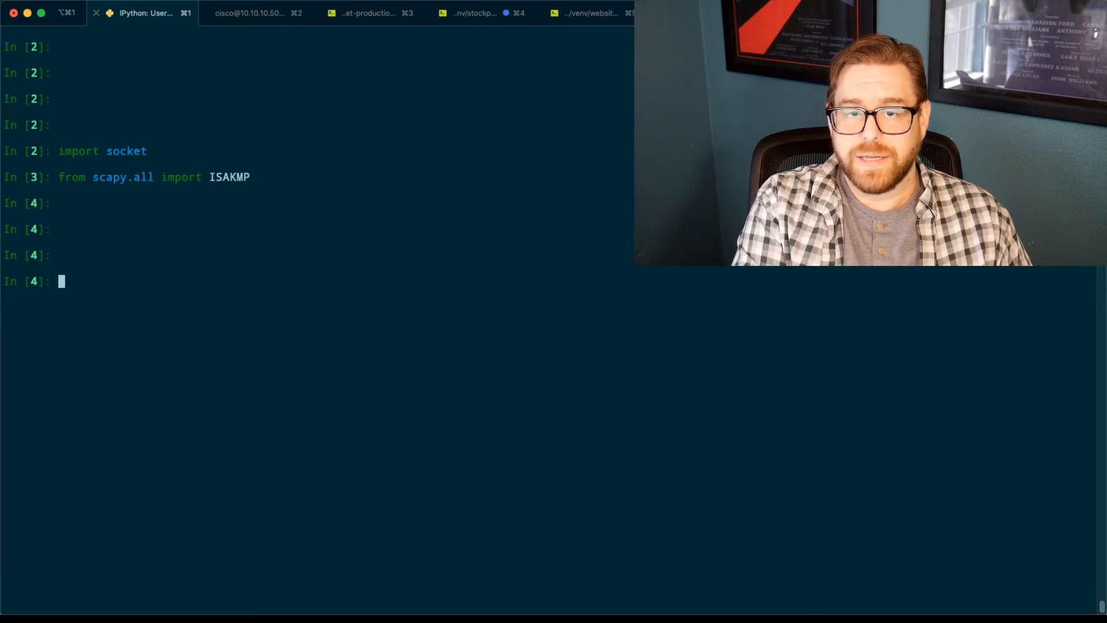
- Create a UDP socket sock with family AF_INET and datagram socket type
{"action": "type", "text": "sock ="}
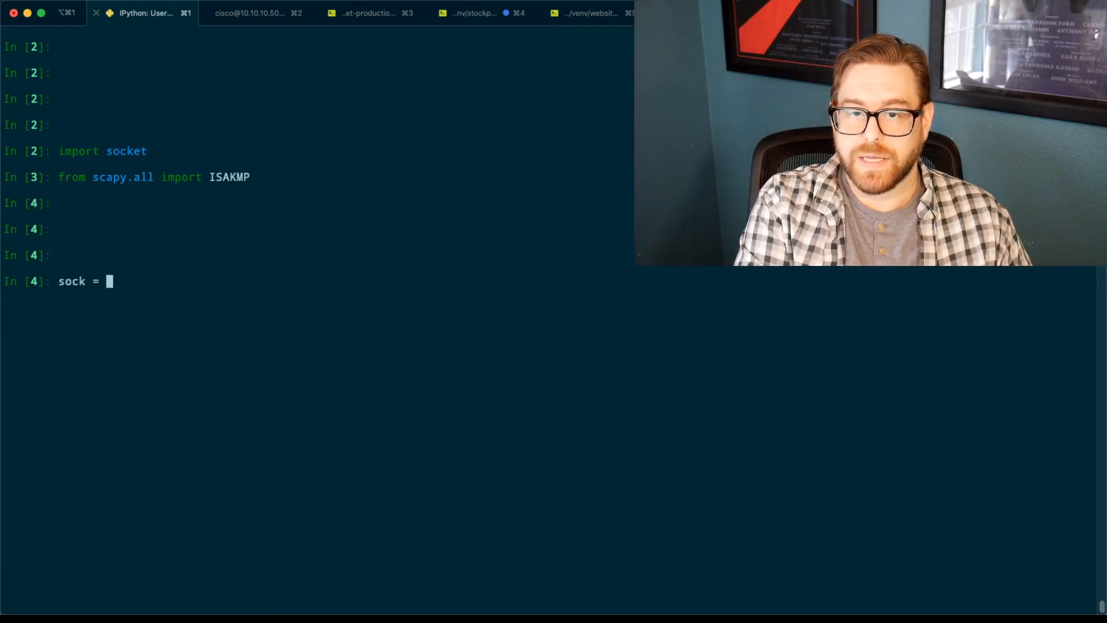
{"action": "type", "text": "socket.socket"}
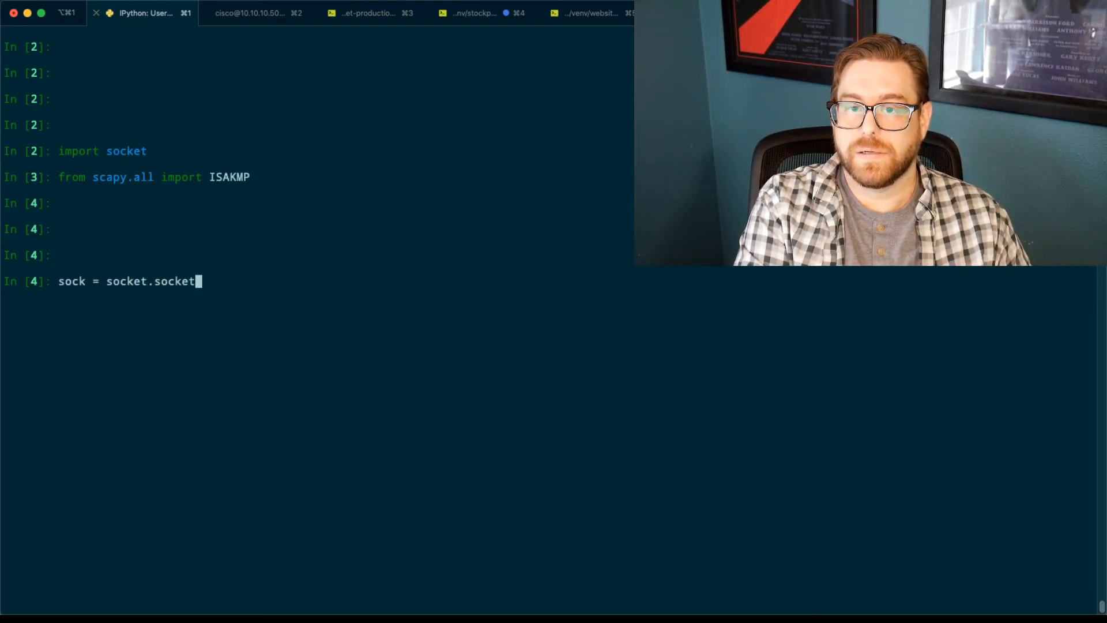
{"action": "type", "text": "()"}
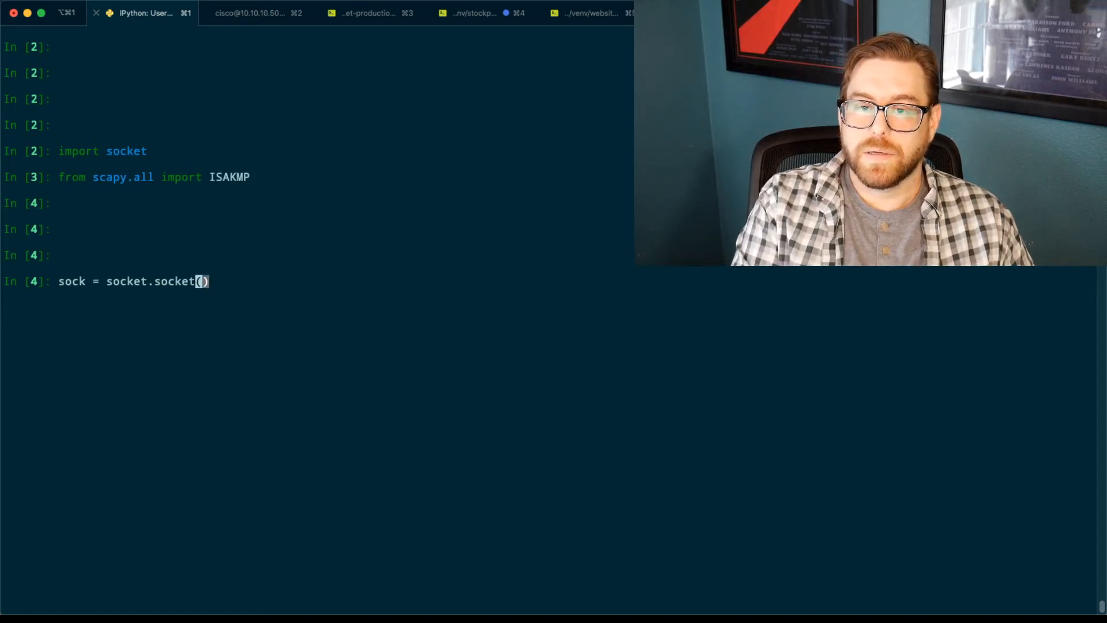
{"action": "type", "text": "family=socket.AF_I"}
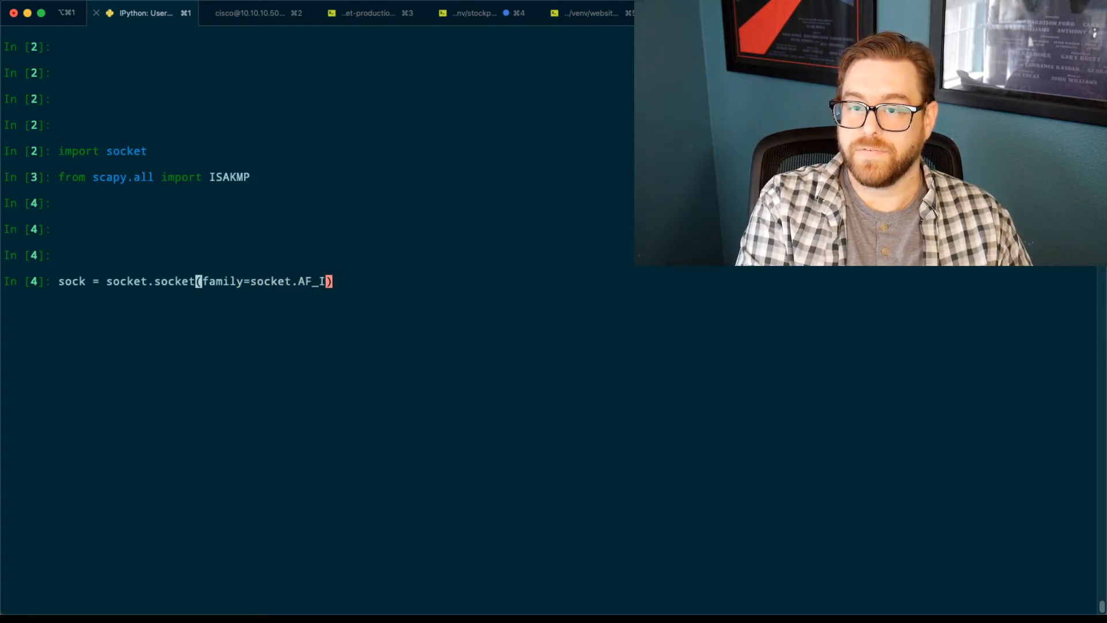
{"action": "type", "text": "NET,"}
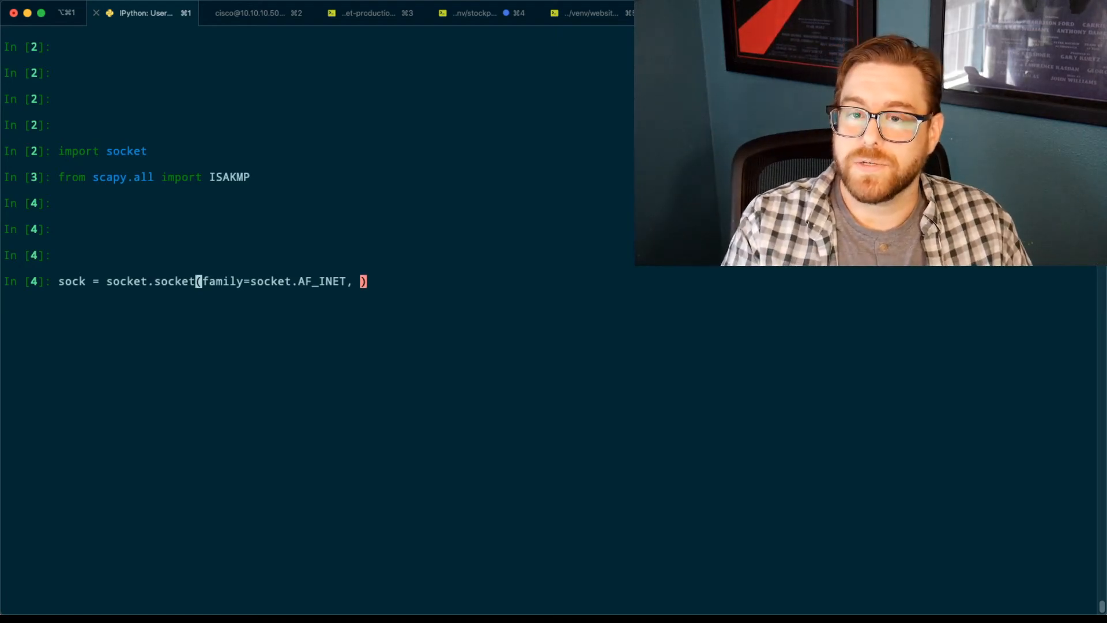
{"action": "type", "text": "type=socket.SOCK_D"}
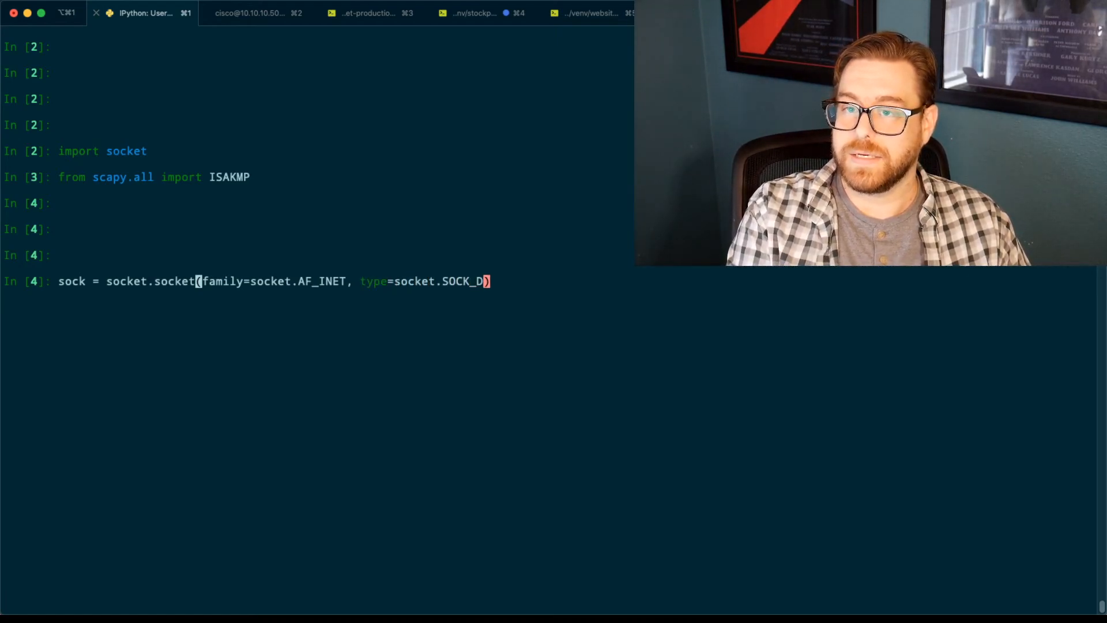
{"action": "key", "text": "enter"}
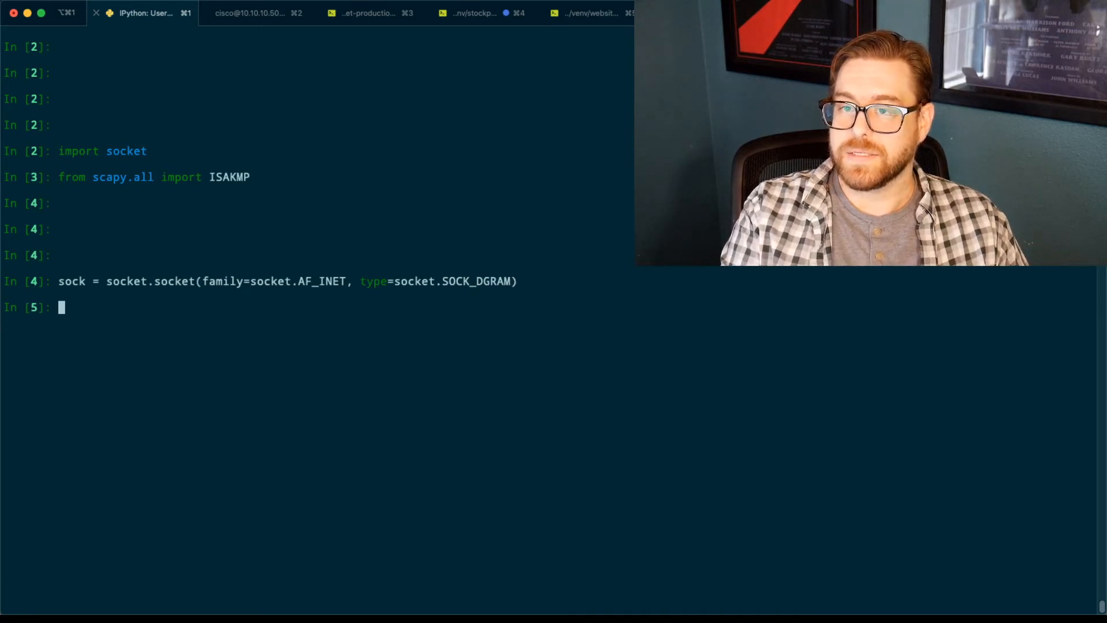
{"action": "key", "text": "enter"}
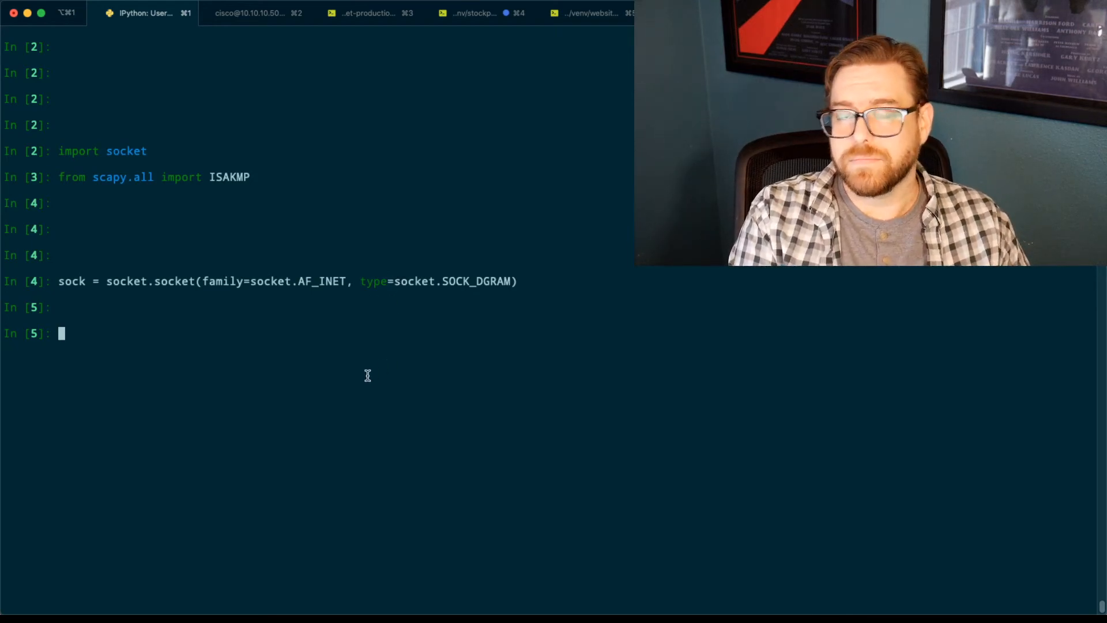
- Store the ASA target ("10.10.10.50", 500) in the variable asa
{"action": "type", "text": "asa ("}
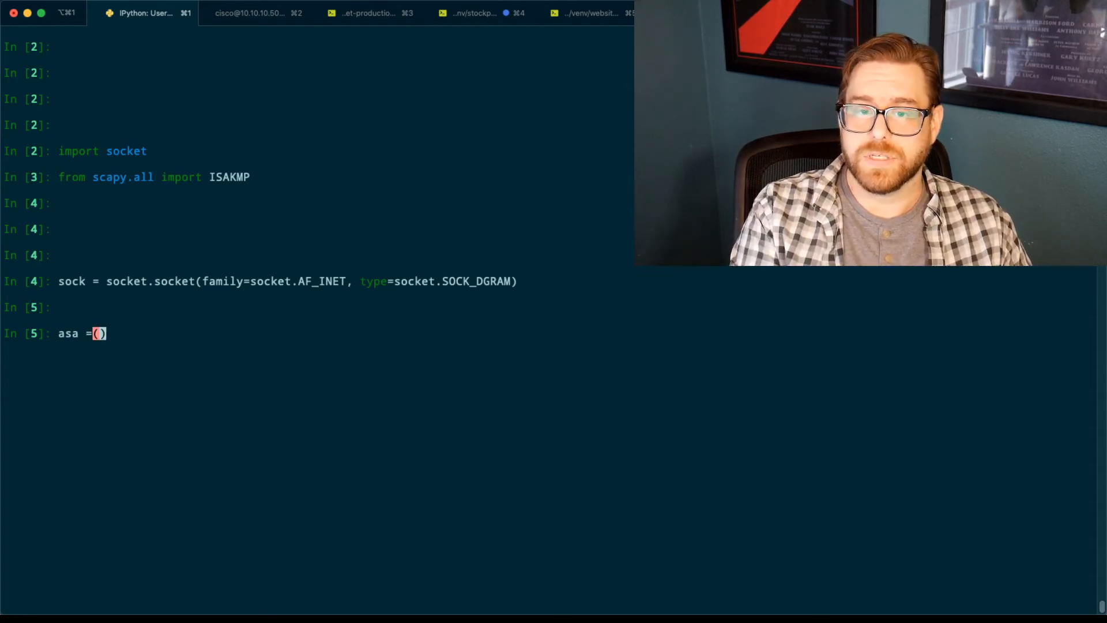
{"action": "type", "text": "\""}
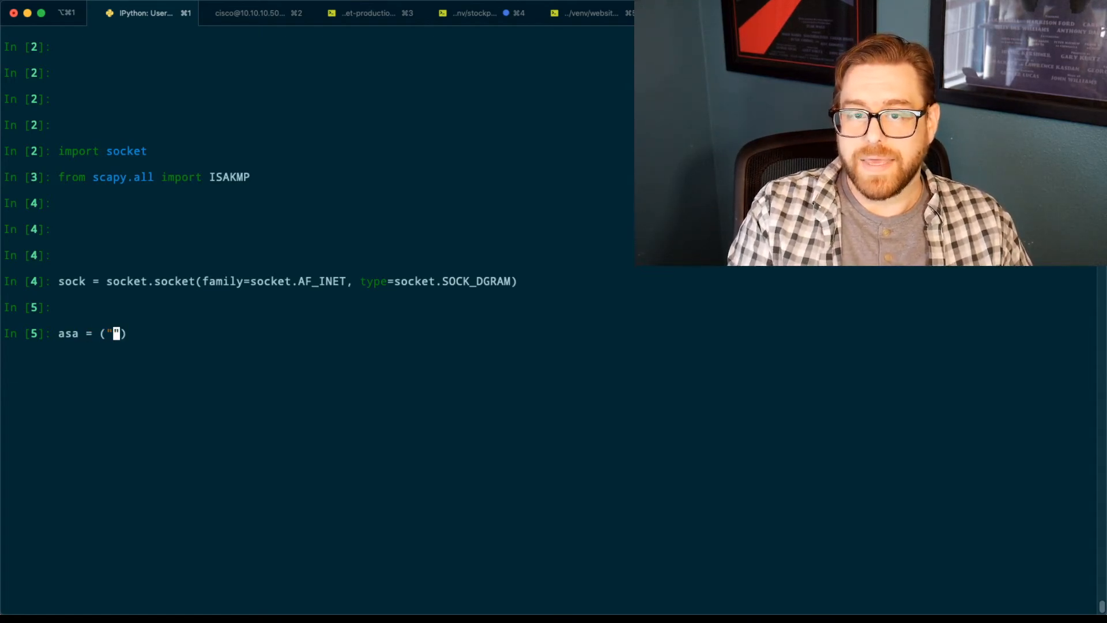
{"action": "type", "text": "10.10.10.50"}
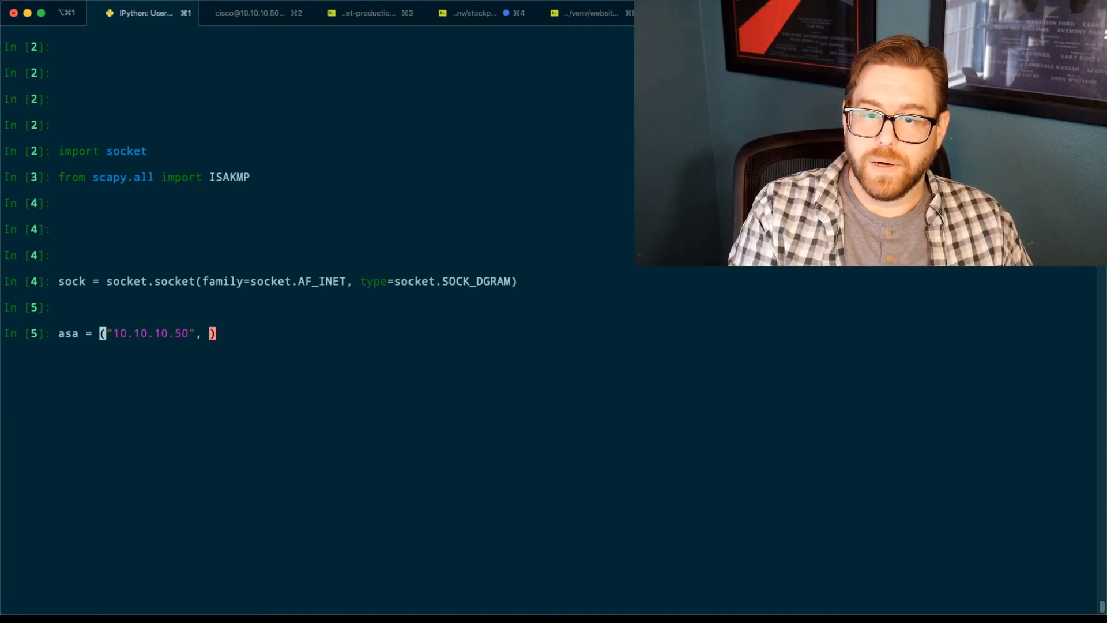
{"action": "key", "text": "enter"}
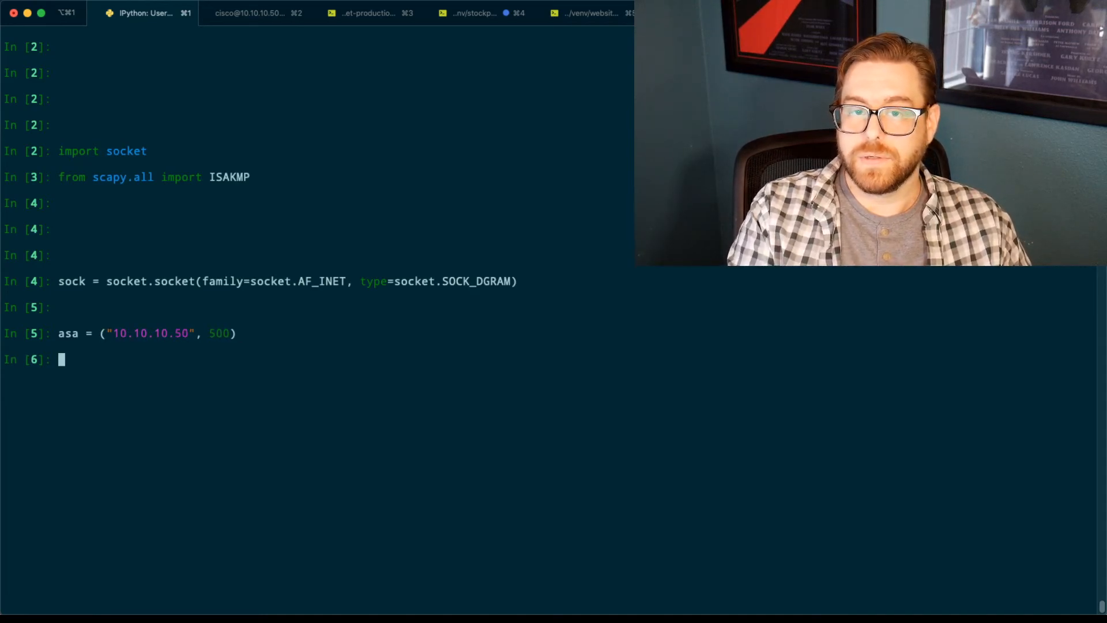
{"action": "key", "text": "enter"}
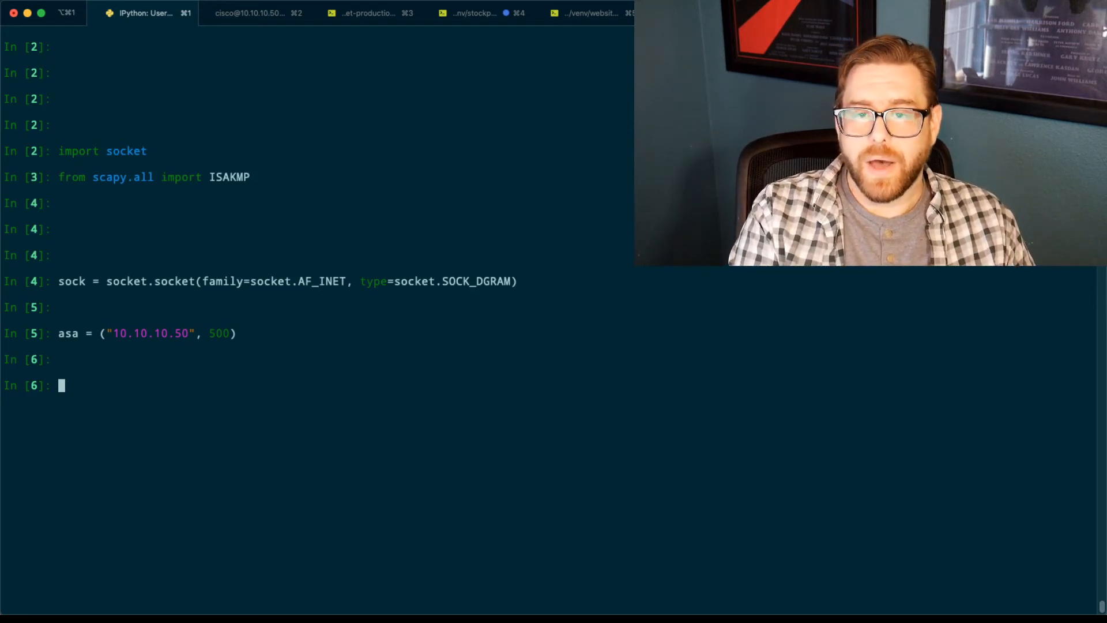
- Evaluate ISAKMP(), show its default fields, and build it into raw bytes
{"action": "type", "text": "ISAKMP("}
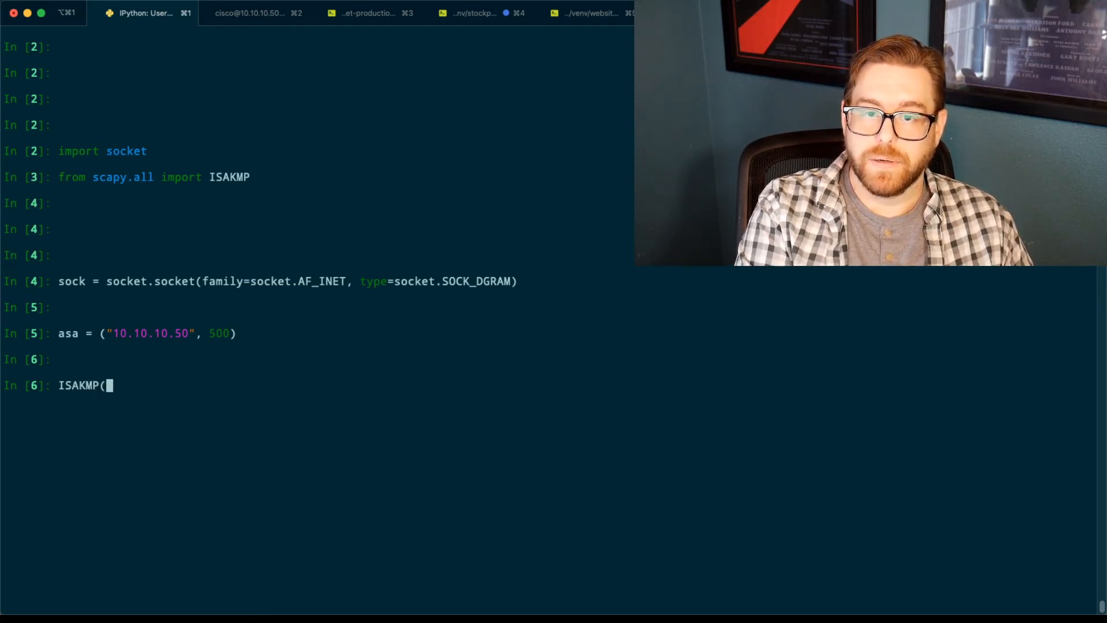
{"action": "key", "text": "enter"}
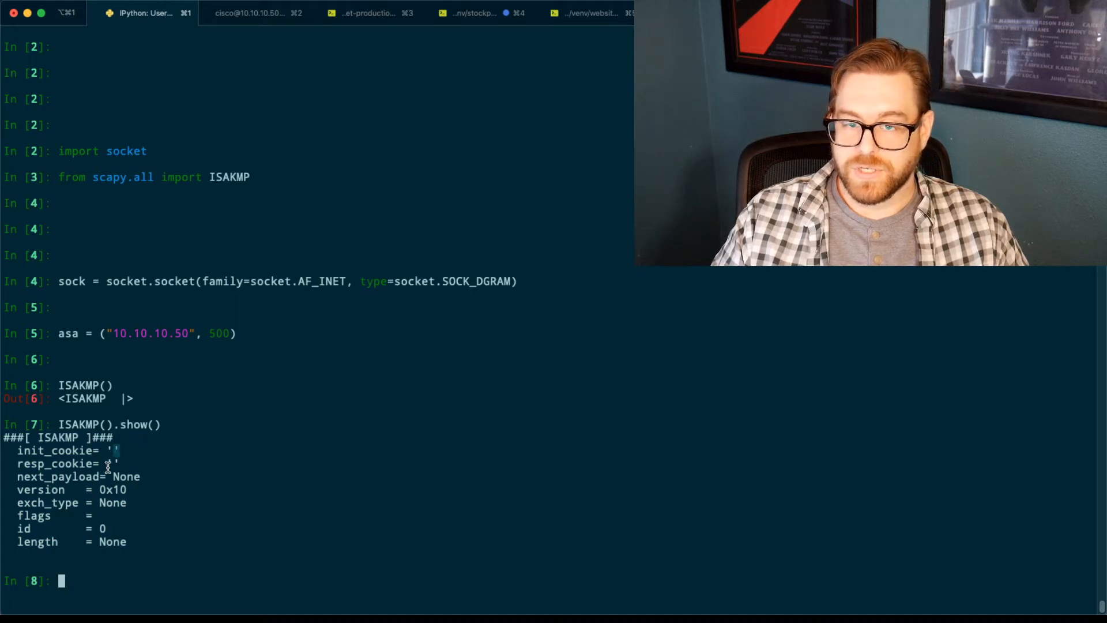
{"action": "type", "text": "ISAKMP().sho"}
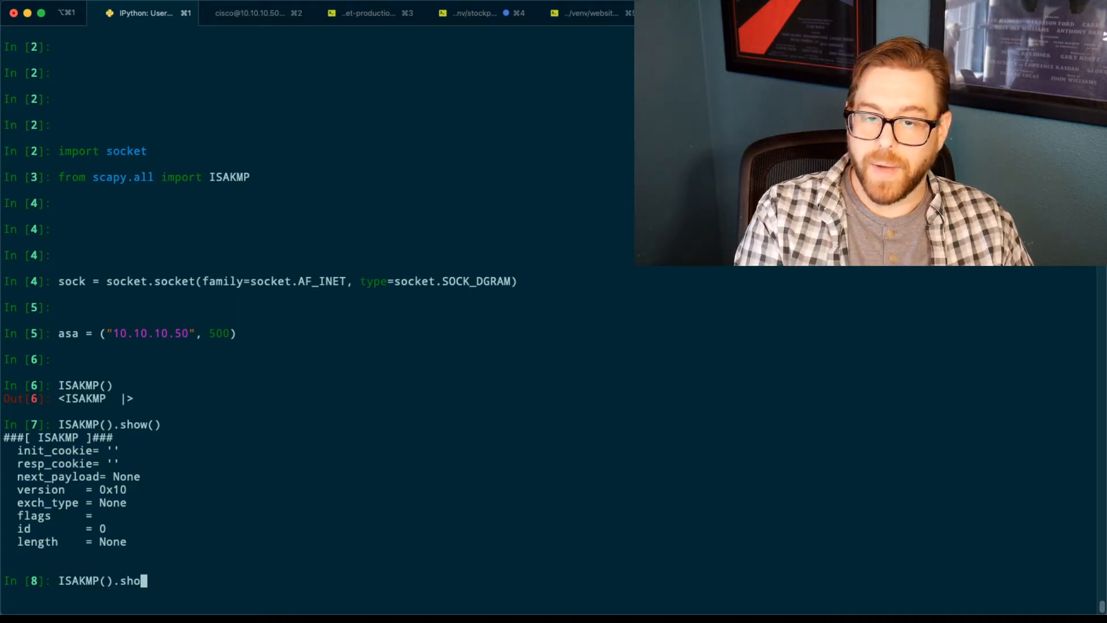
{"action": "type", "text": "build()"}
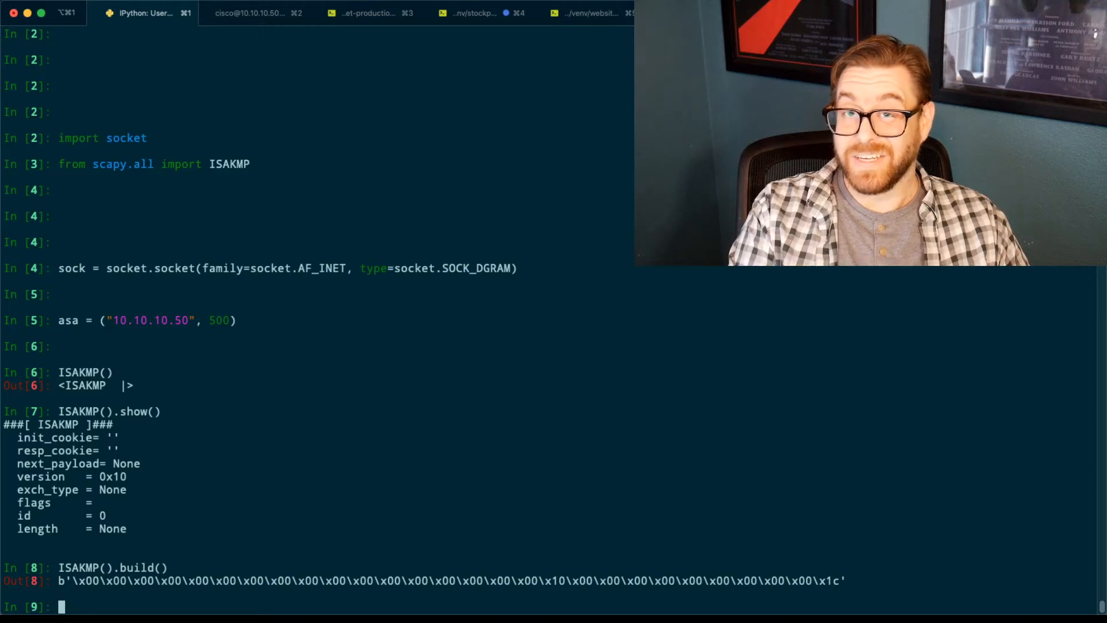
- Send the built ISAKMP header with sent = sock.sendto(ISAKMP().build(), asa), reporting 28 bytes
{"action": "type", "text": "so"}
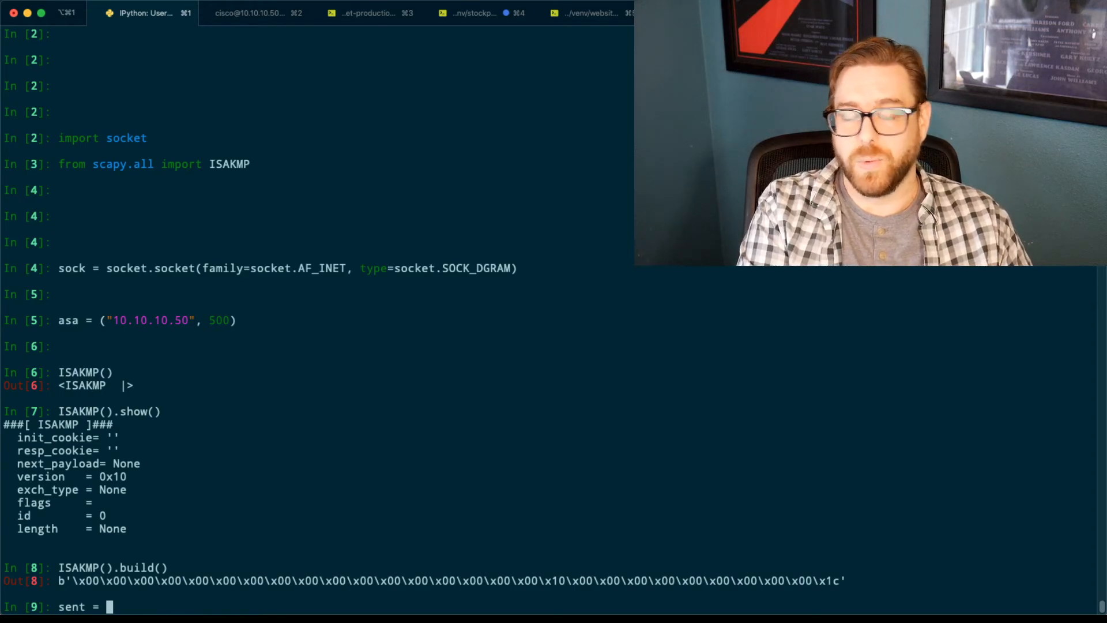
{"action": "type", "text": "sock."}
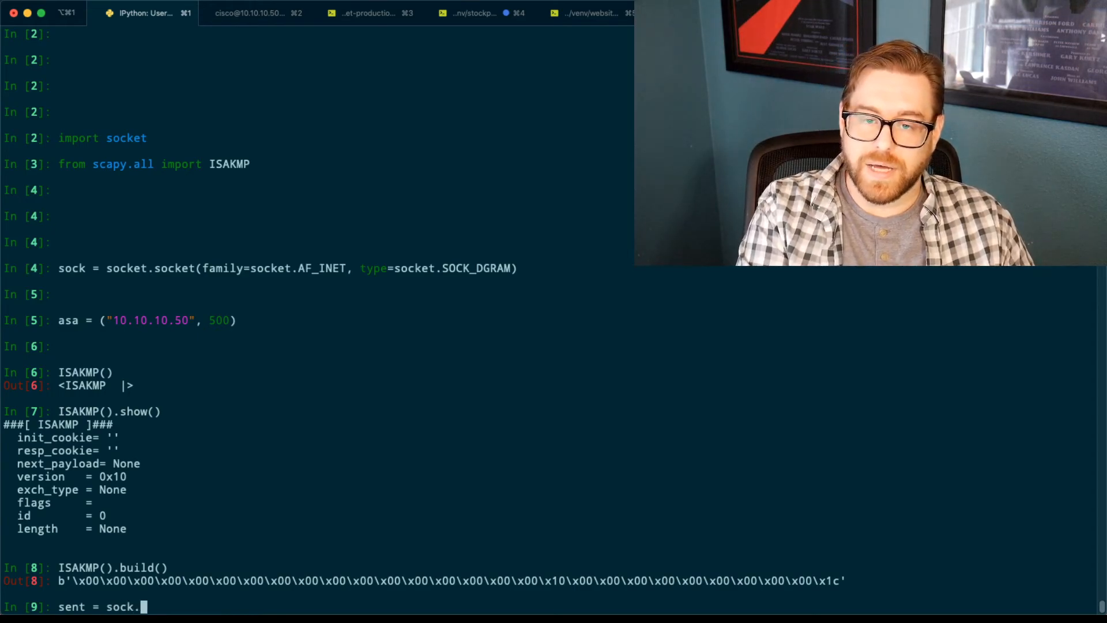
{"action": "type", "text": "sendto("}
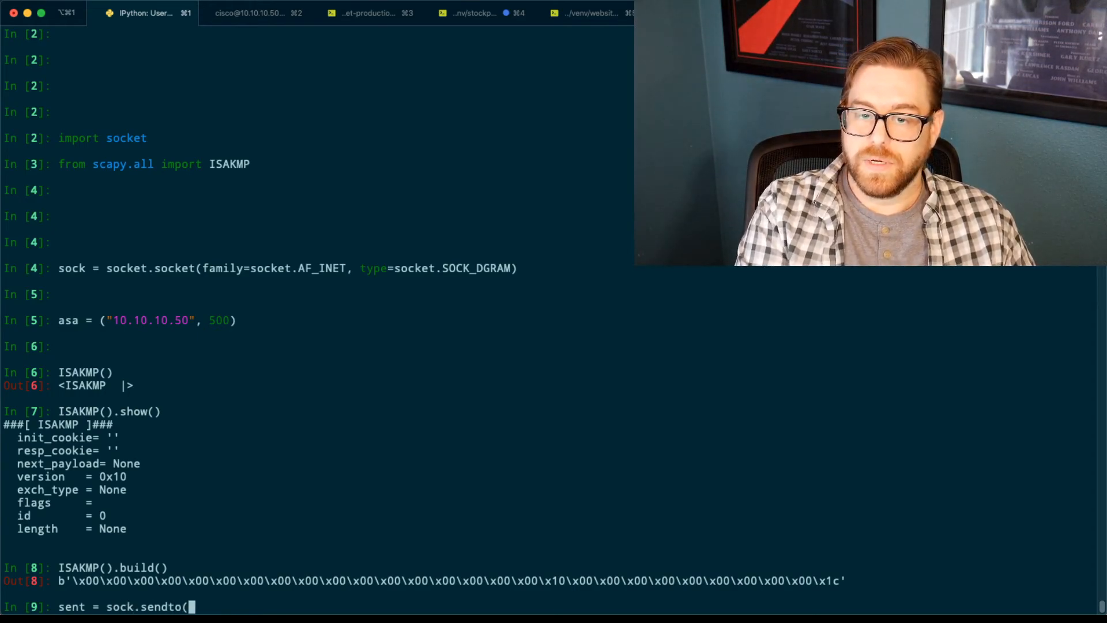
{"action": "type", "text": "ISAKMP().build(), asa"}
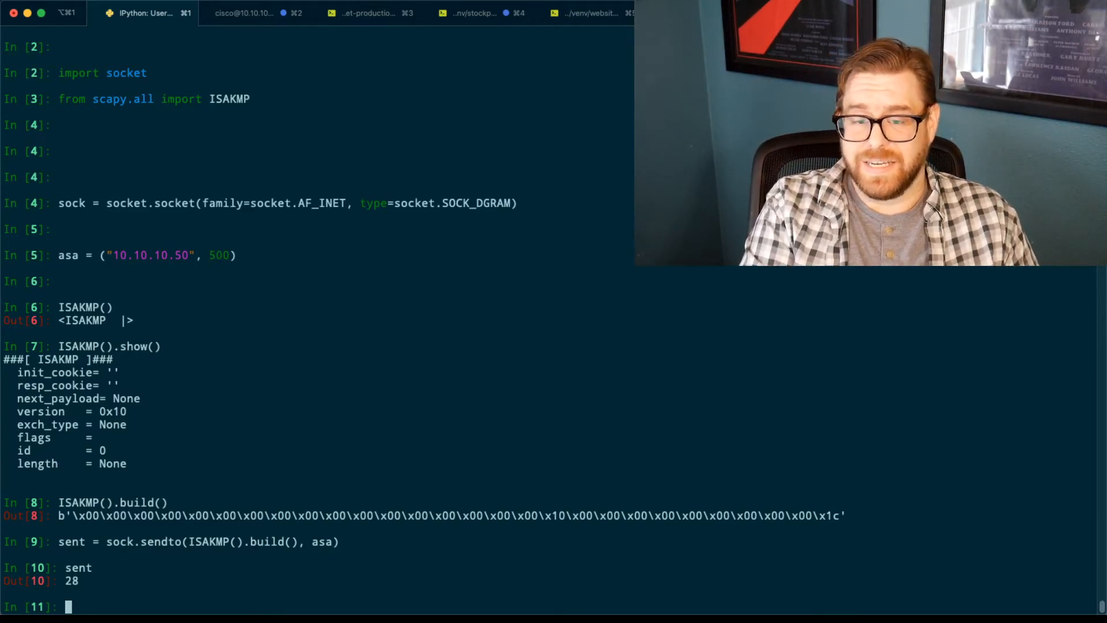
- Receive the reply with recv, server = sock.recvfrom(4096) and display recv's raw bytes
{"action": "type", "text": "rec"}
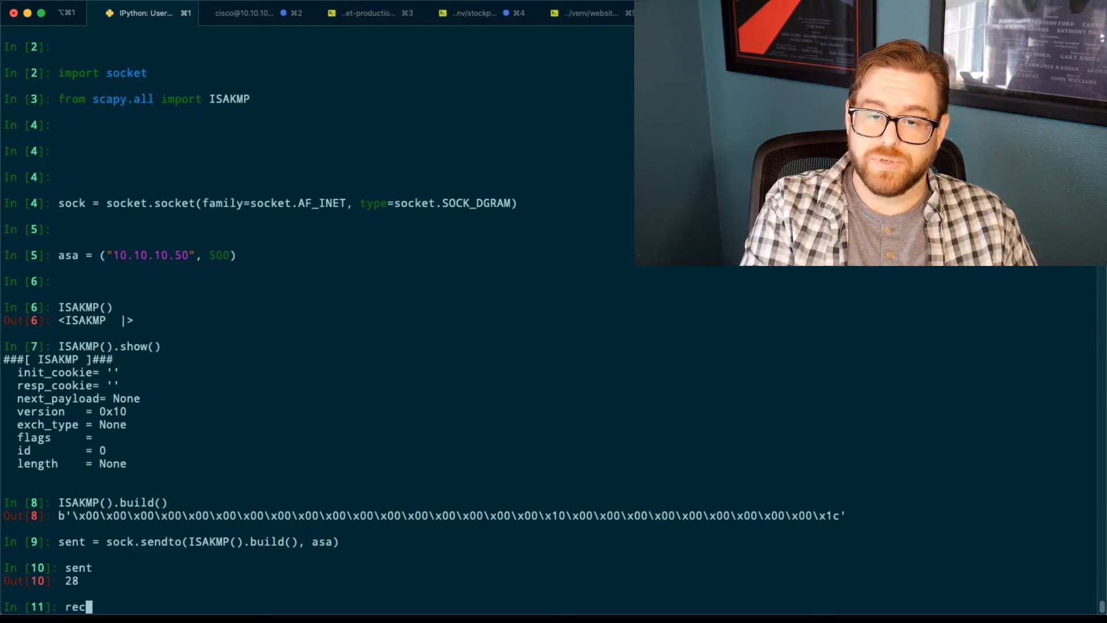
{"action": "type", "text": "v,"}
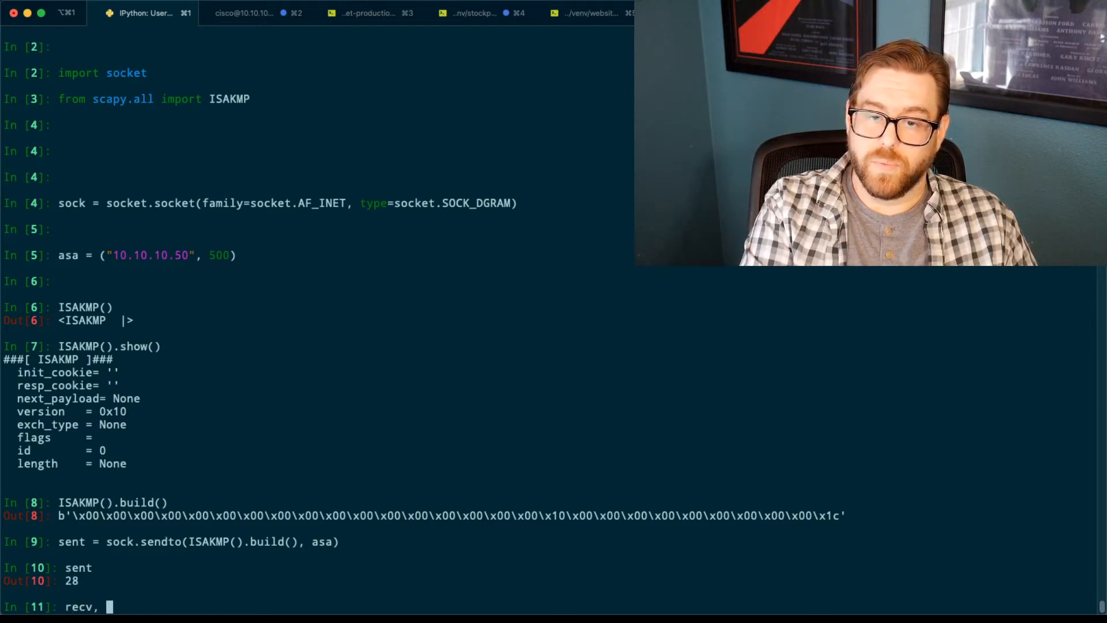
{"action": "type", "text": "server = sock"}
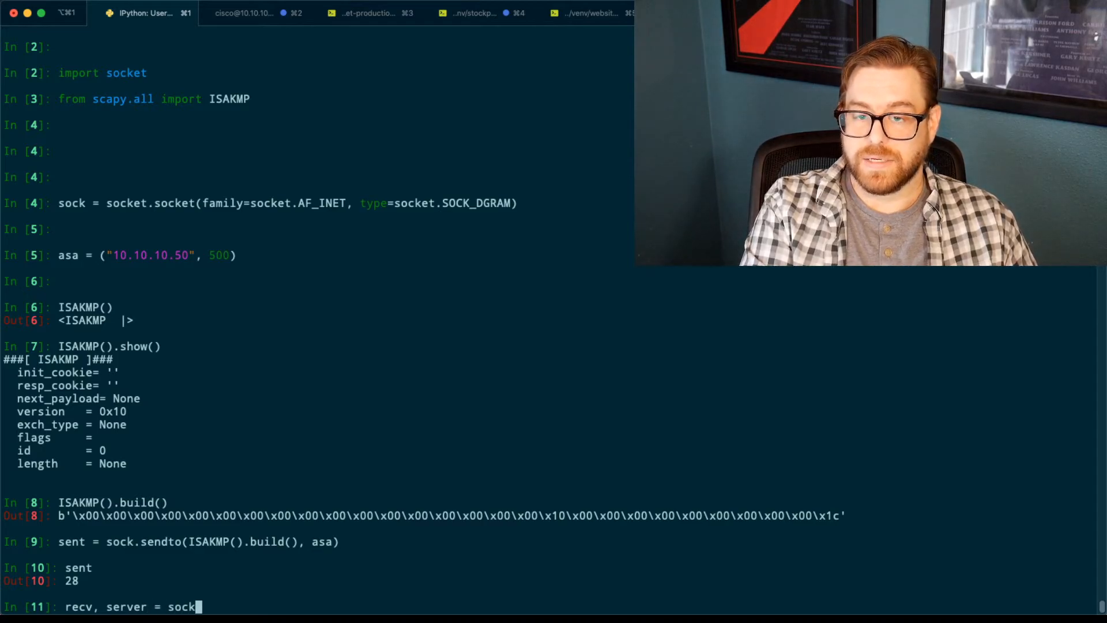
{"action": "type", "text": "recvfr"}
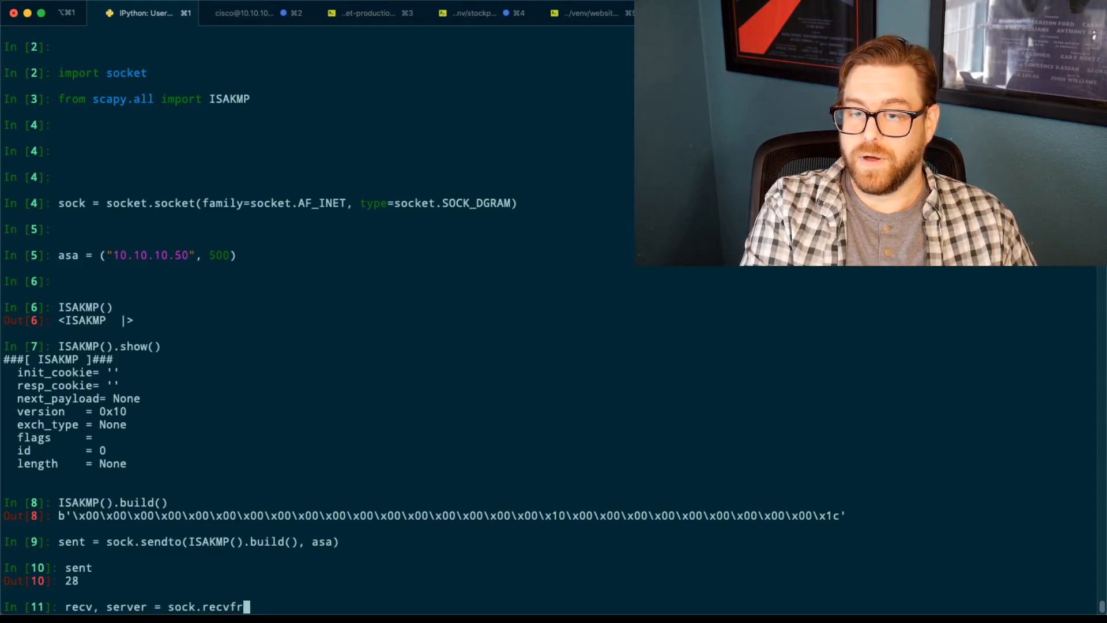
{"action": "type", "text": "om()"}
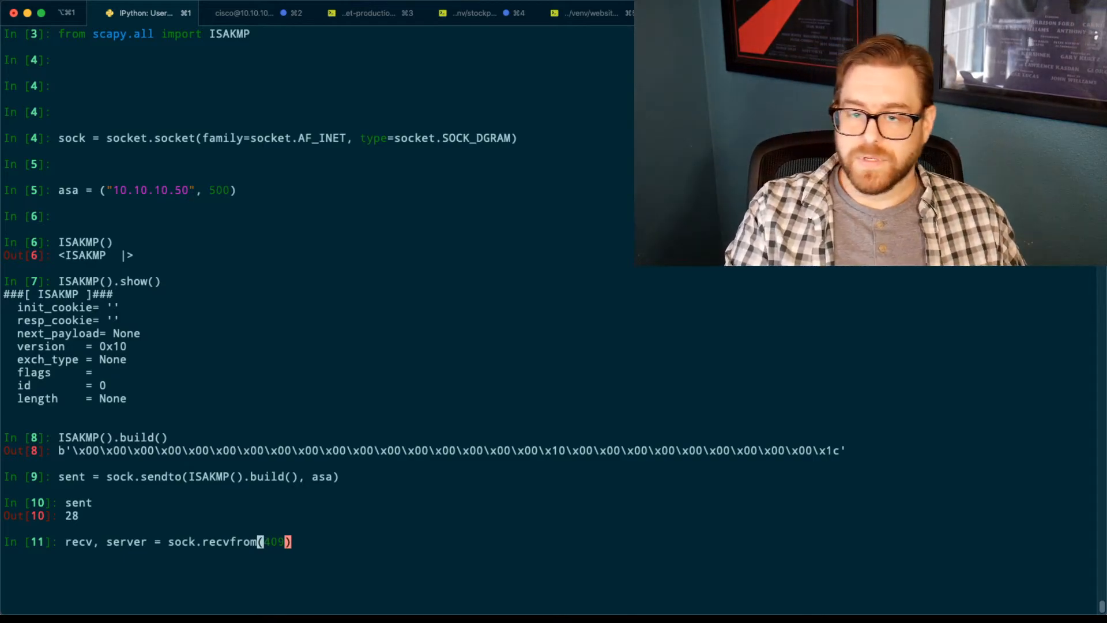
{"action": "type", "text": "recv"}
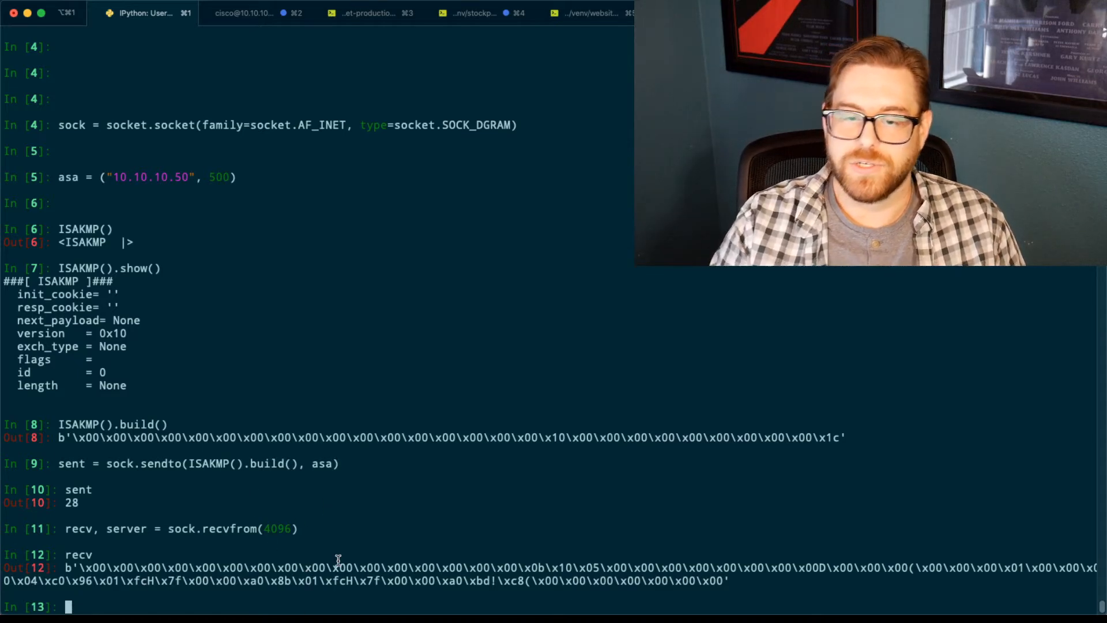
- Parse the reply with ISAKMP(recv).show() and highlight its Notification payload of length 68
{"action": "type", "text": "recv"}
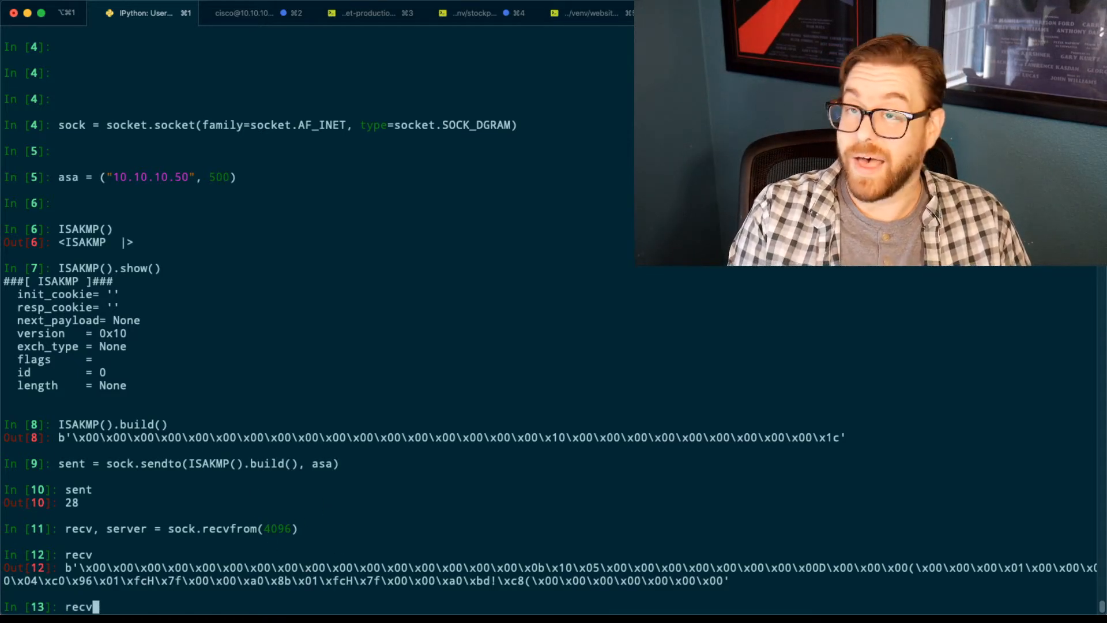
{"action": "type", "text": "ISAKMP("}
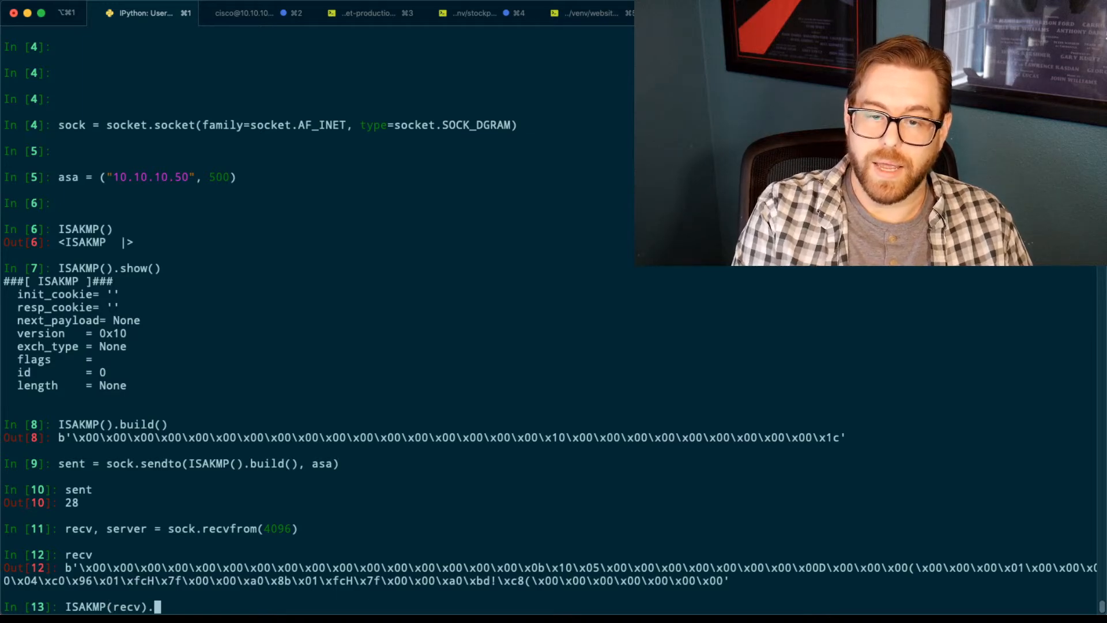
{"action": "type", "text": "show()"}
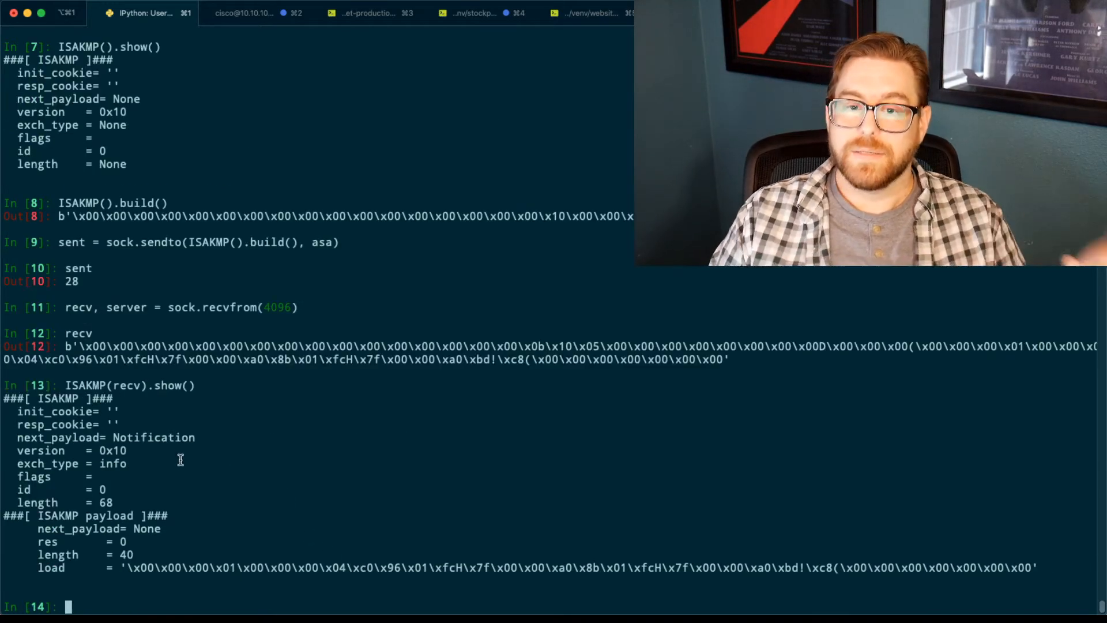
{"action": "double_click", "coordinate": [154, 437]}
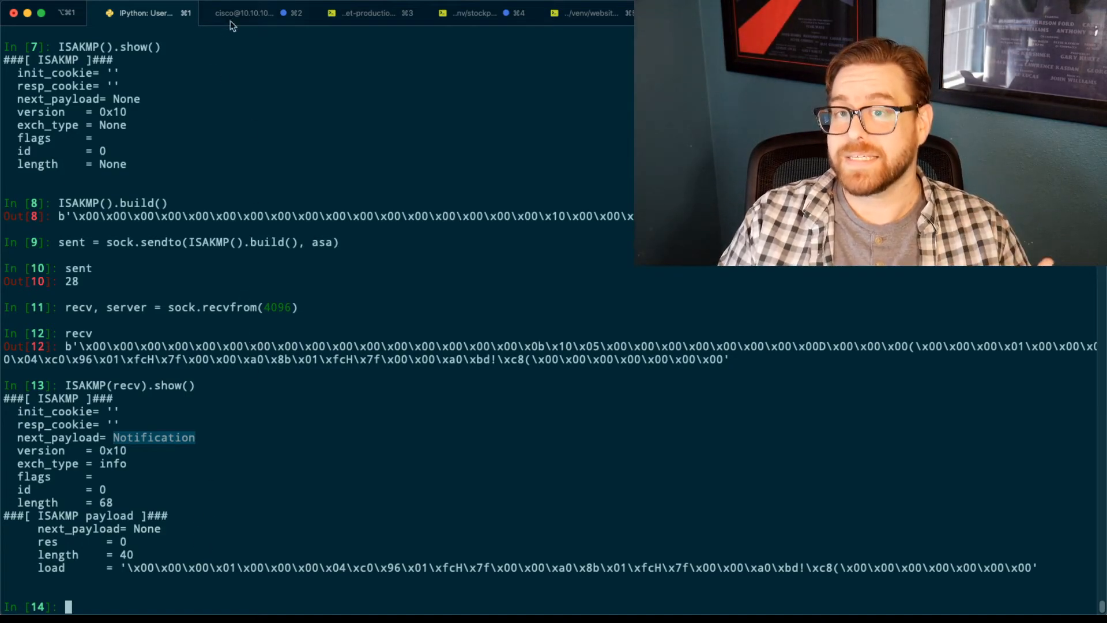
{"action": "left_click", "coordinate": [244, 13]}
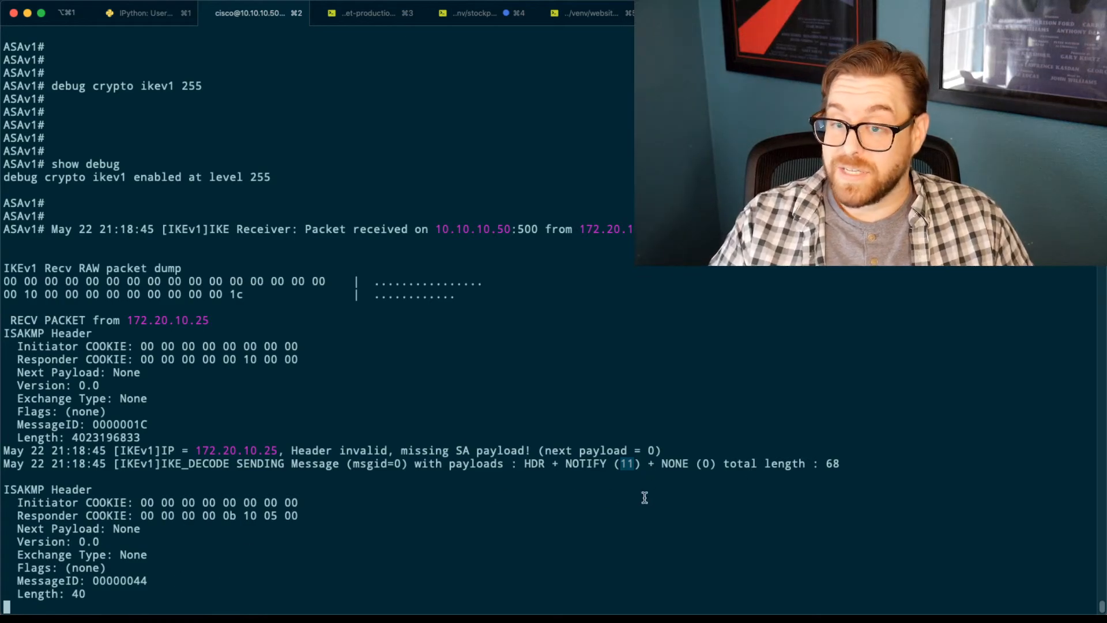
- Back in IPython, confirm len(recv) is 68 and list the session's command history
{"action": "left_click", "coordinate": [141, 12]}
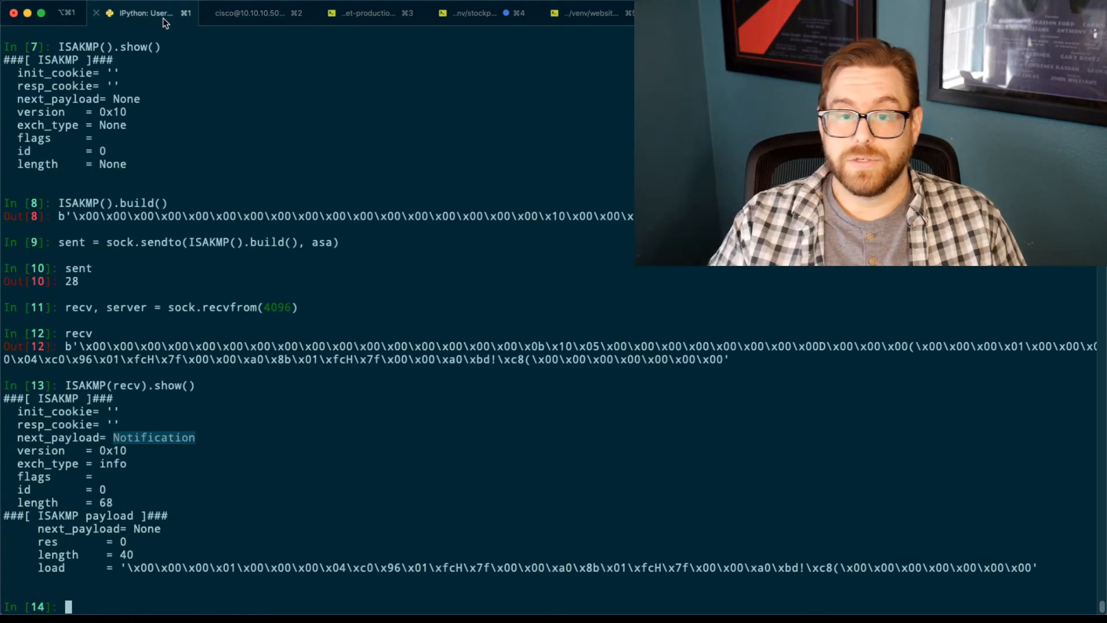
{"action": "type", "text": "len(recv"}
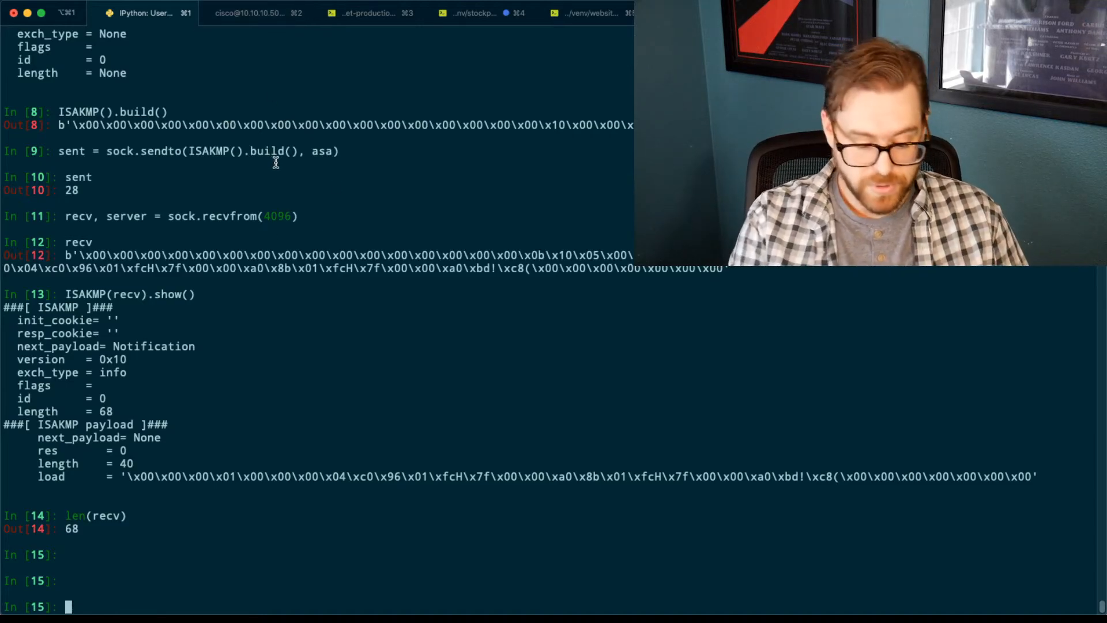
{"action": "type", "text": "history"}
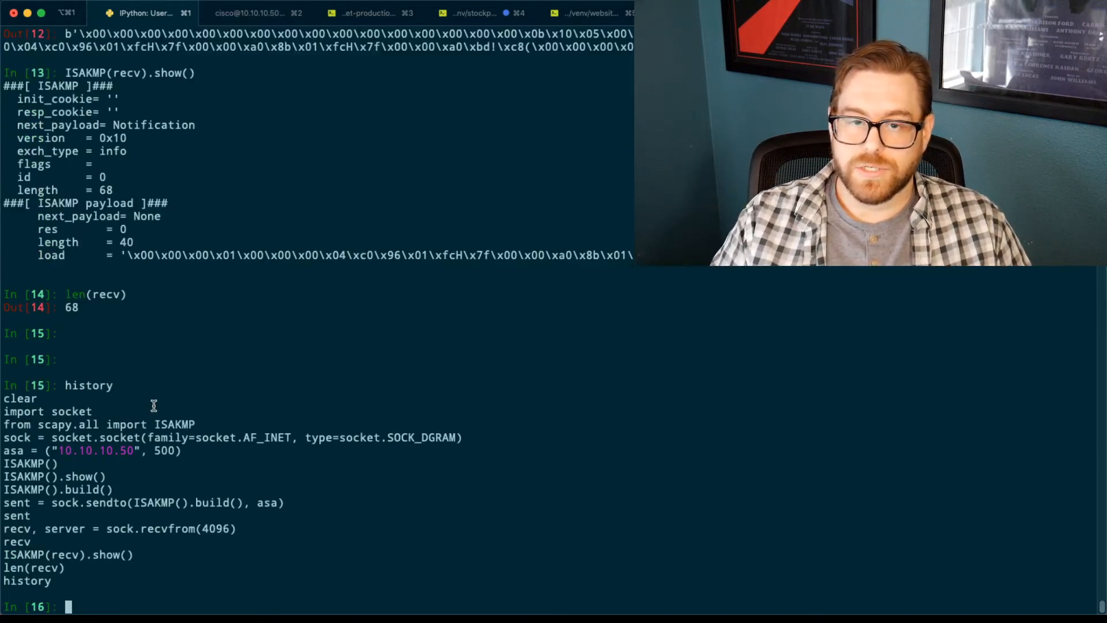